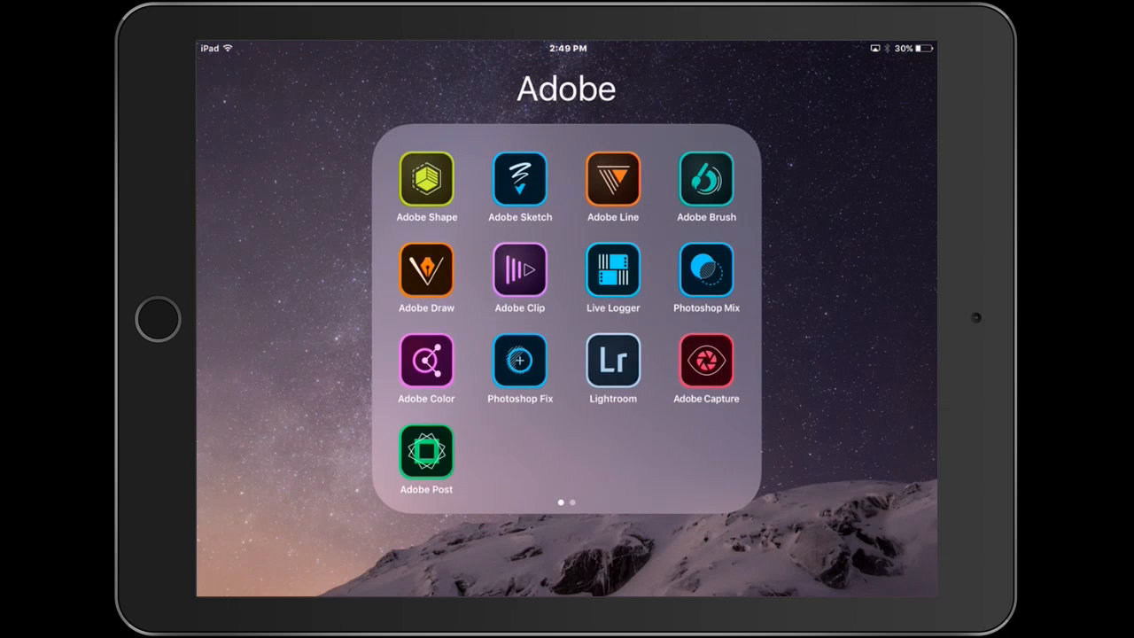
# - Launch Photoshop Fix with the silhouetted guitarist photo open for editing
pyautogui.click(520, 361)
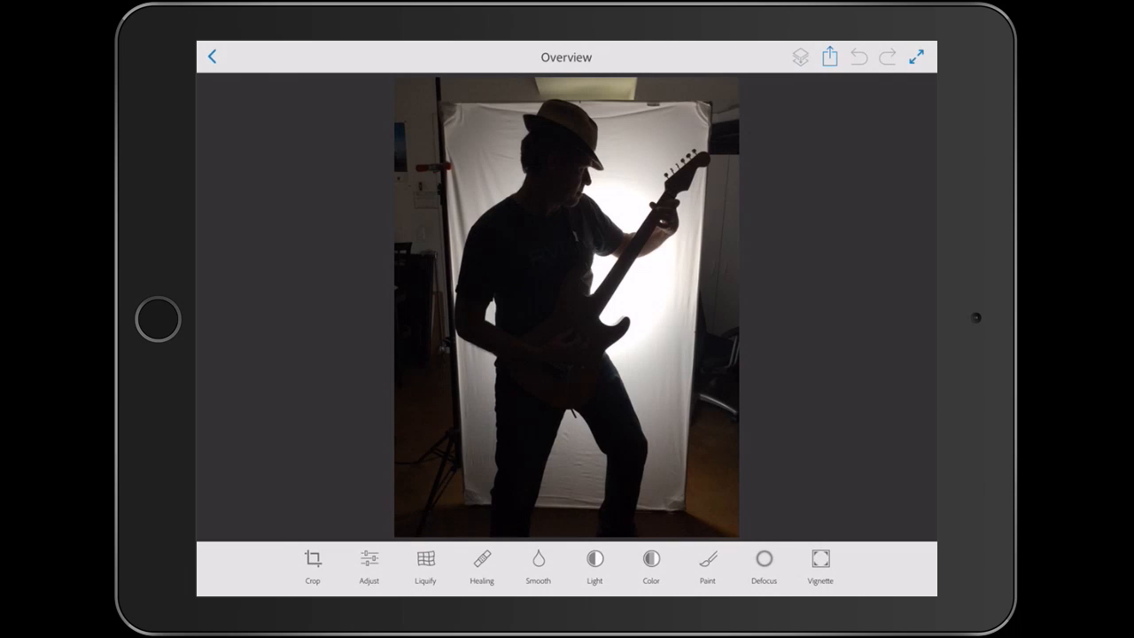
# - Sample the backdrop's light grey with Pick Color and paint it over the studio clutter
pyautogui.click(707, 566)
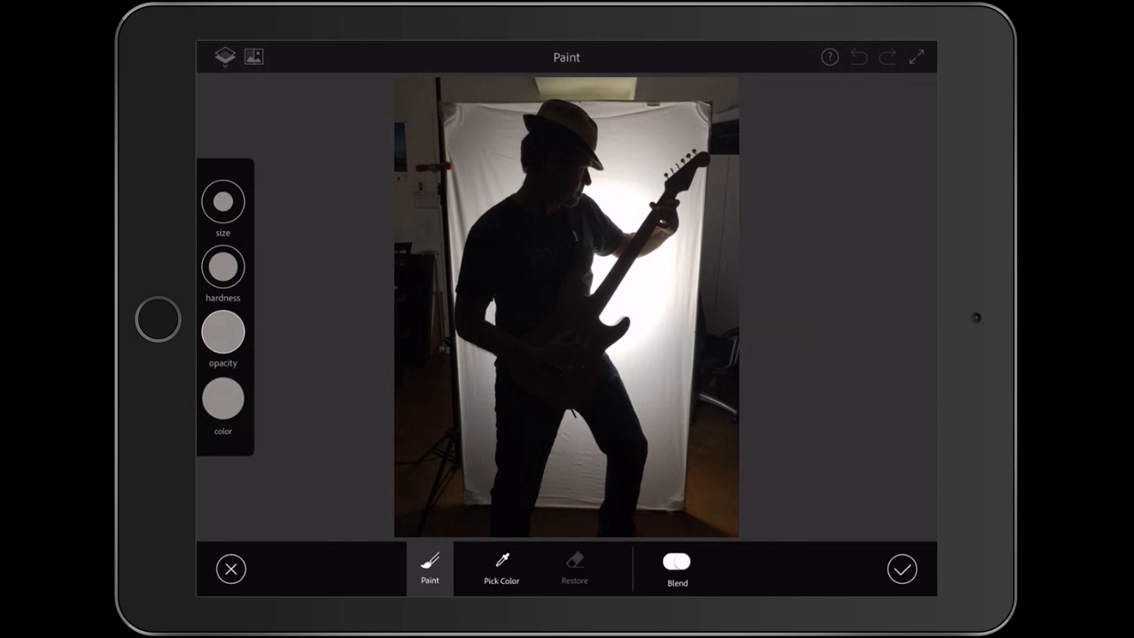
pyautogui.click(501, 568)
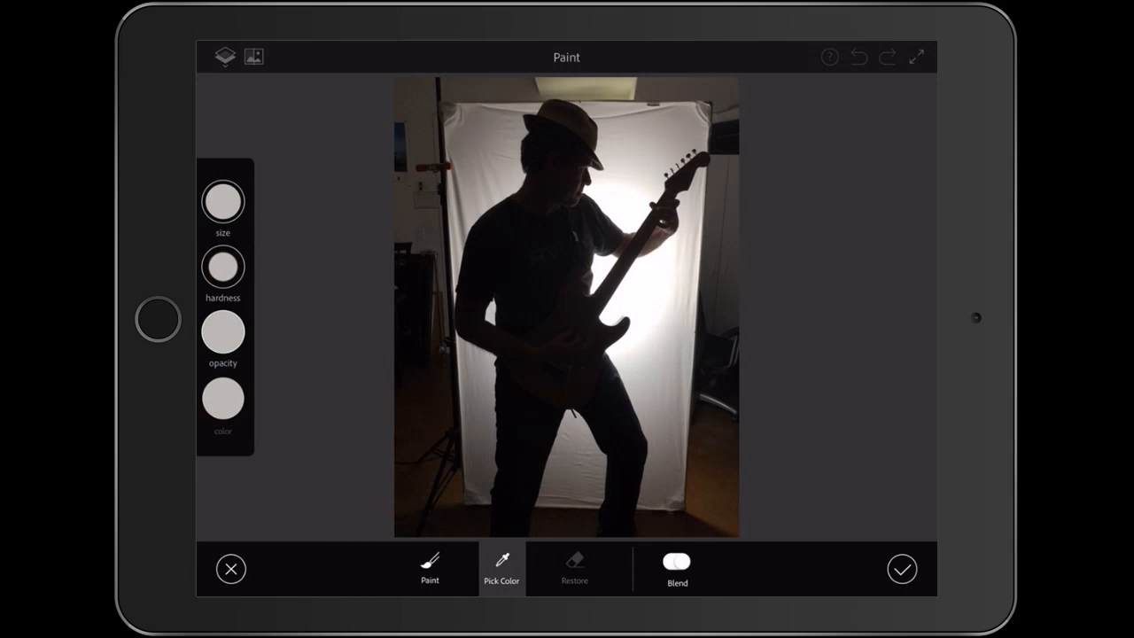
pyautogui.click(430, 568)
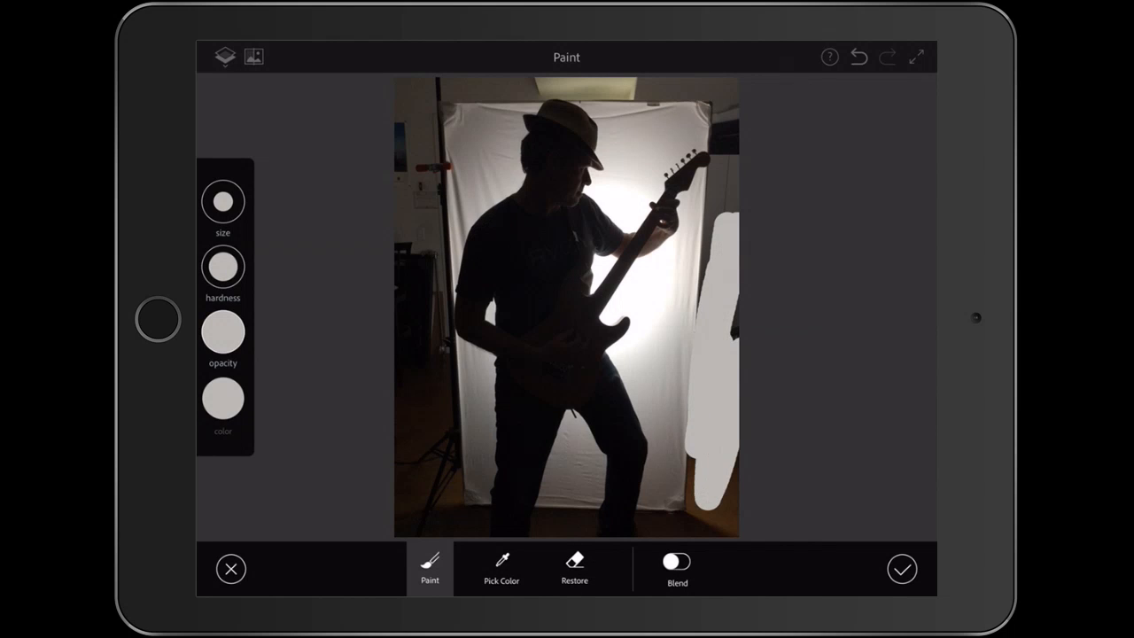
pyautogui.click(222, 201)
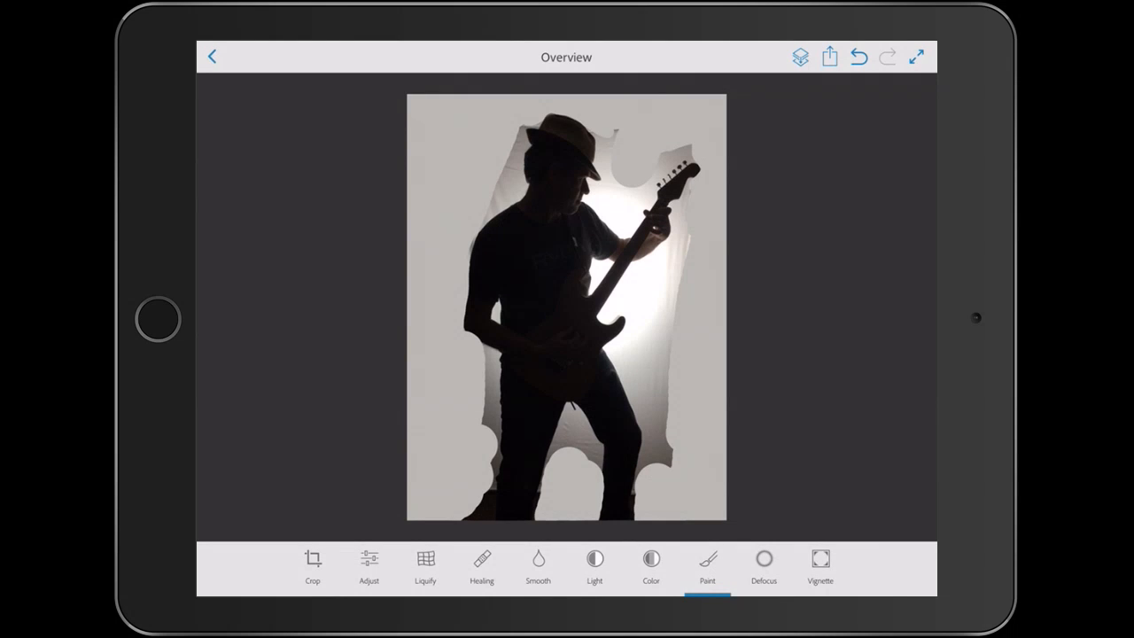
# - Raise Exposure to whiten the backdrop, check Shadows, and lower Saturation
pyautogui.click(368, 566)
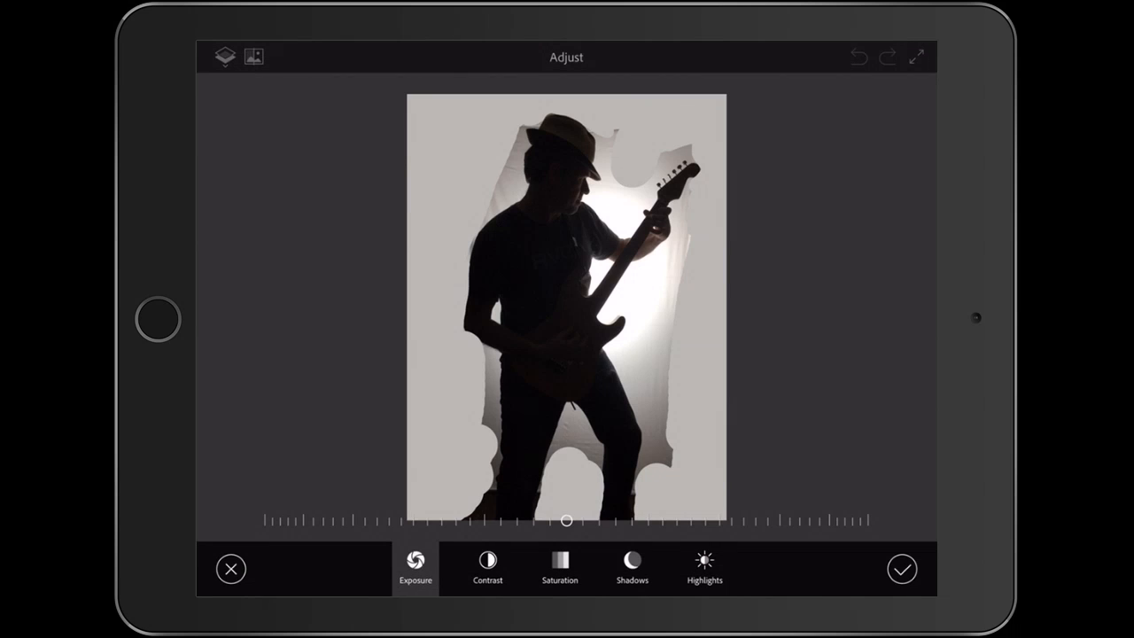
pyautogui.moveTo(567, 520); pyautogui.dragTo(817, 520)
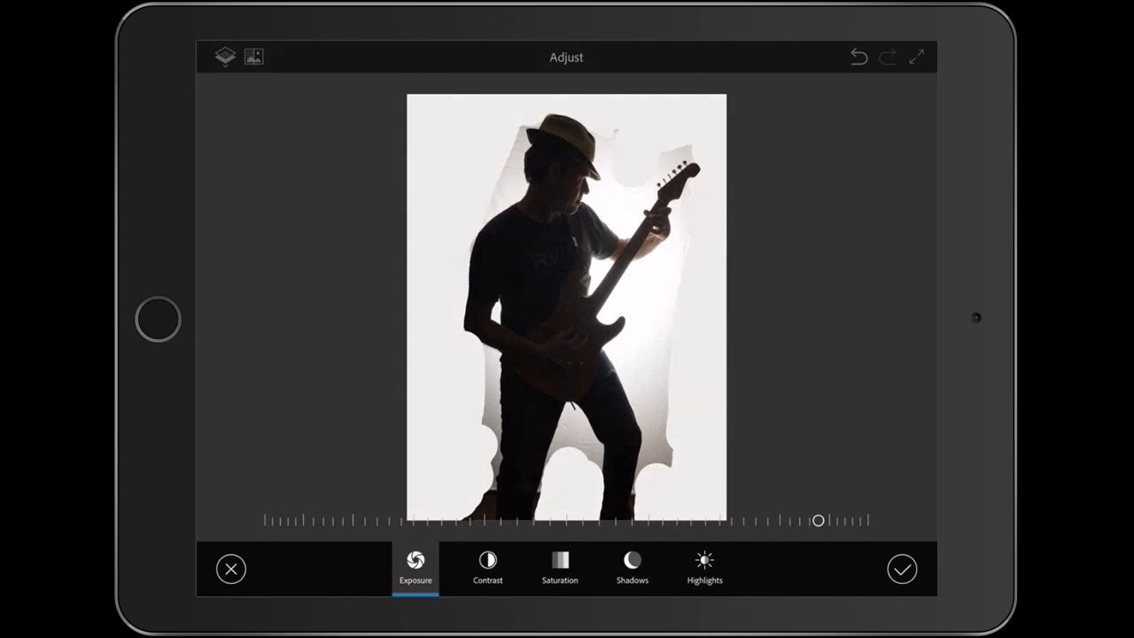
pyautogui.moveTo(817, 520); pyautogui.dragTo(759, 520)
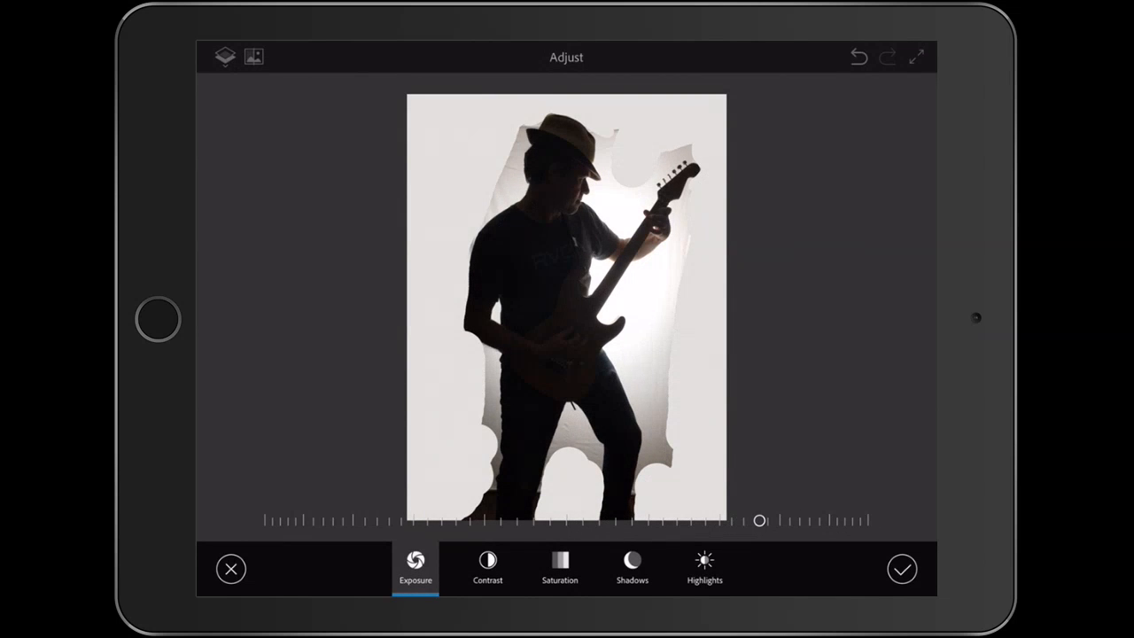
pyautogui.click(632, 569)
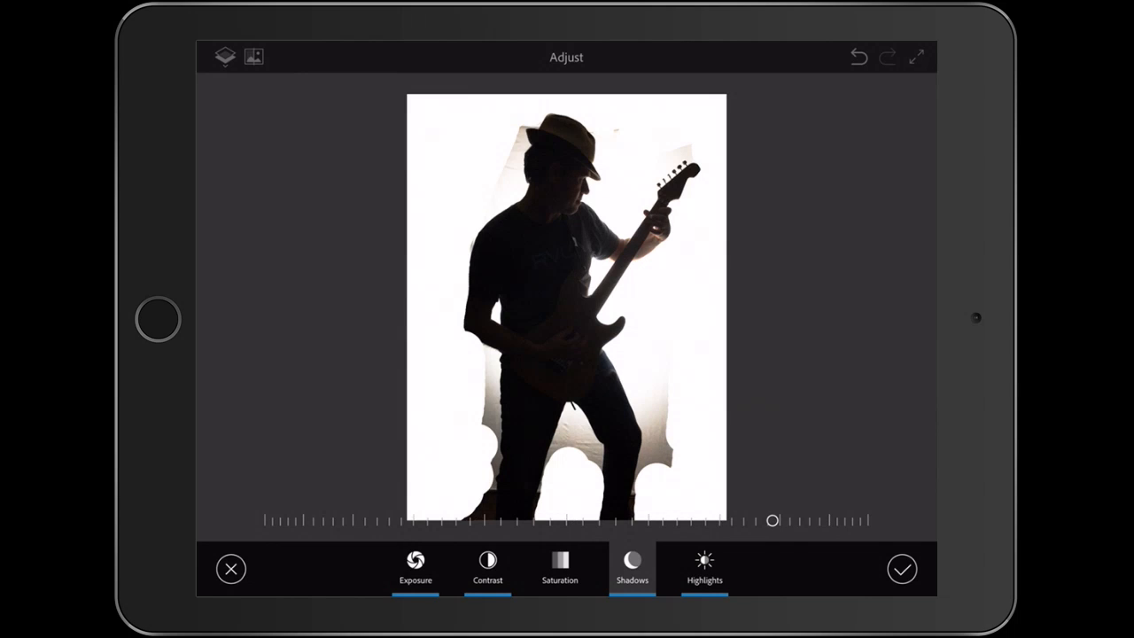
pyautogui.click(559, 569)
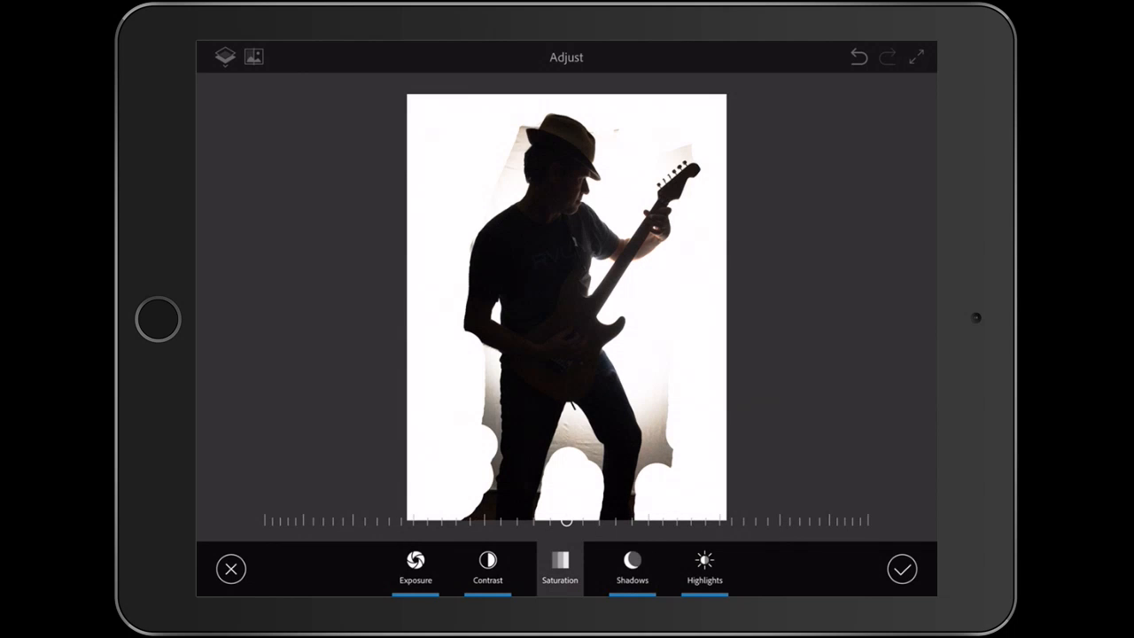
pyautogui.moveTo(566, 520); pyautogui.dragTo(270, 519)
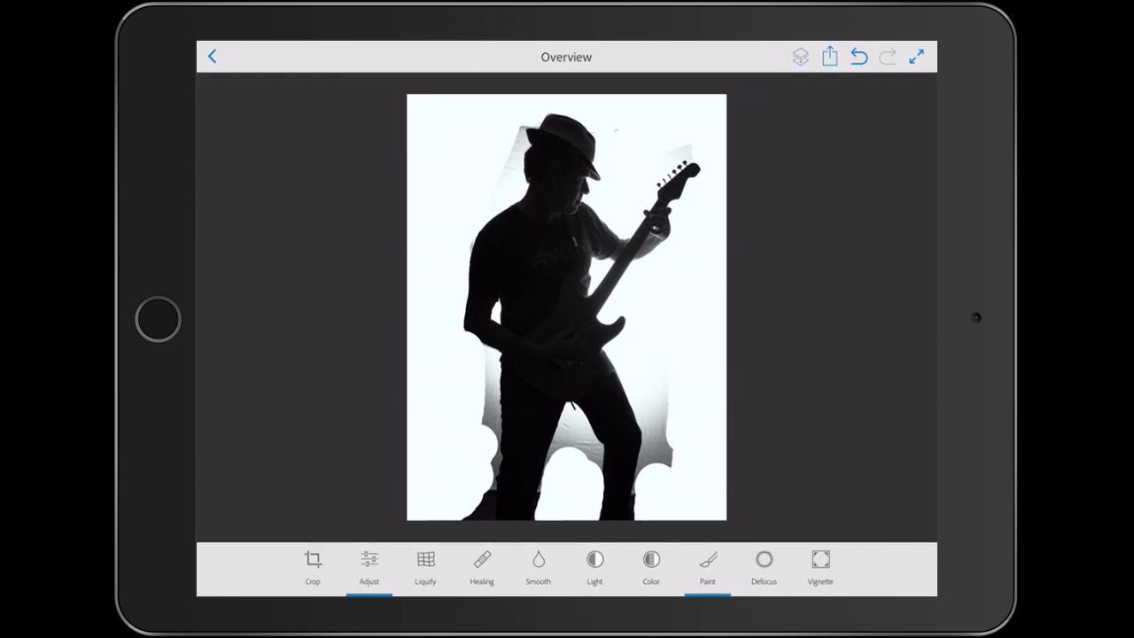
# - Lighten the leftover grey backdrop edges and save the finished silhouette image
pyautogui.click(595, 566)
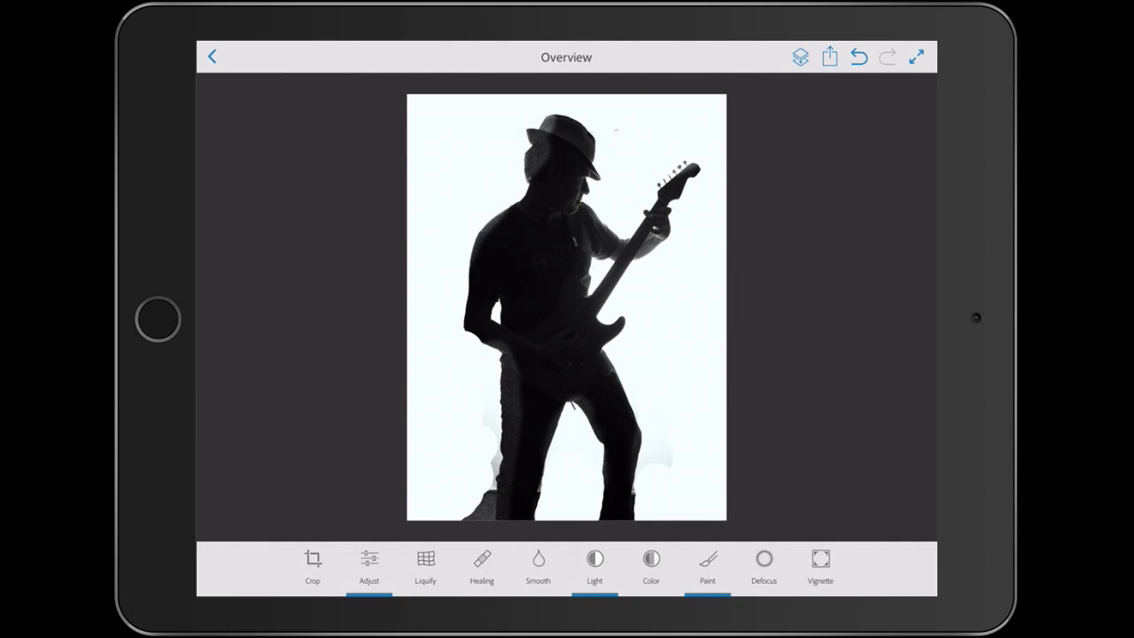
pyautogui.click(828, 57)
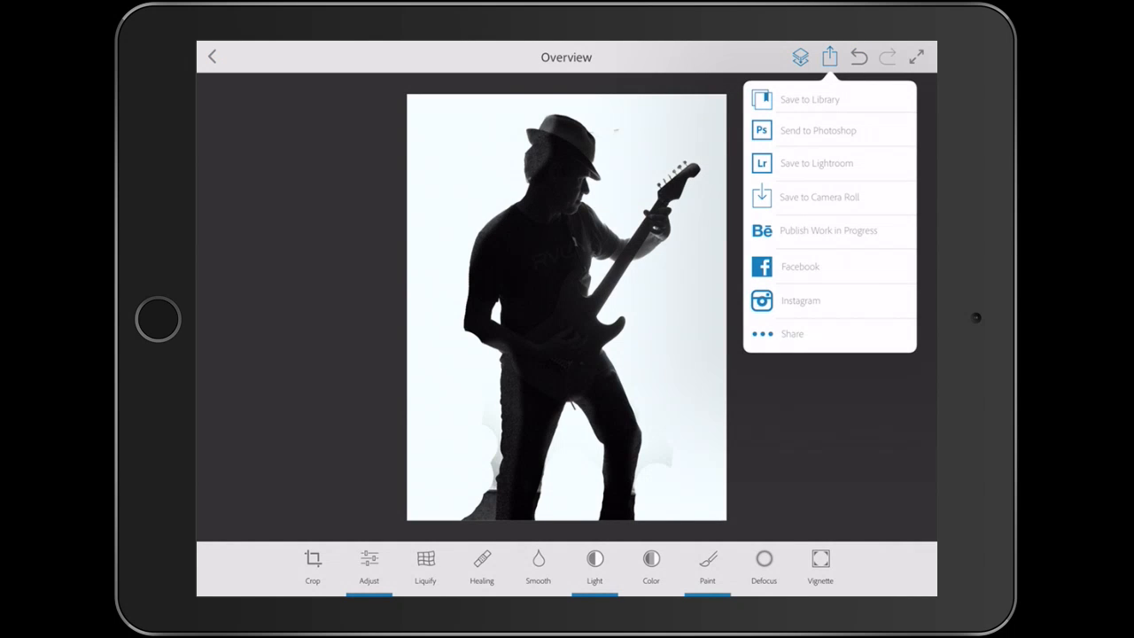
pyautogui.click(815, 163)
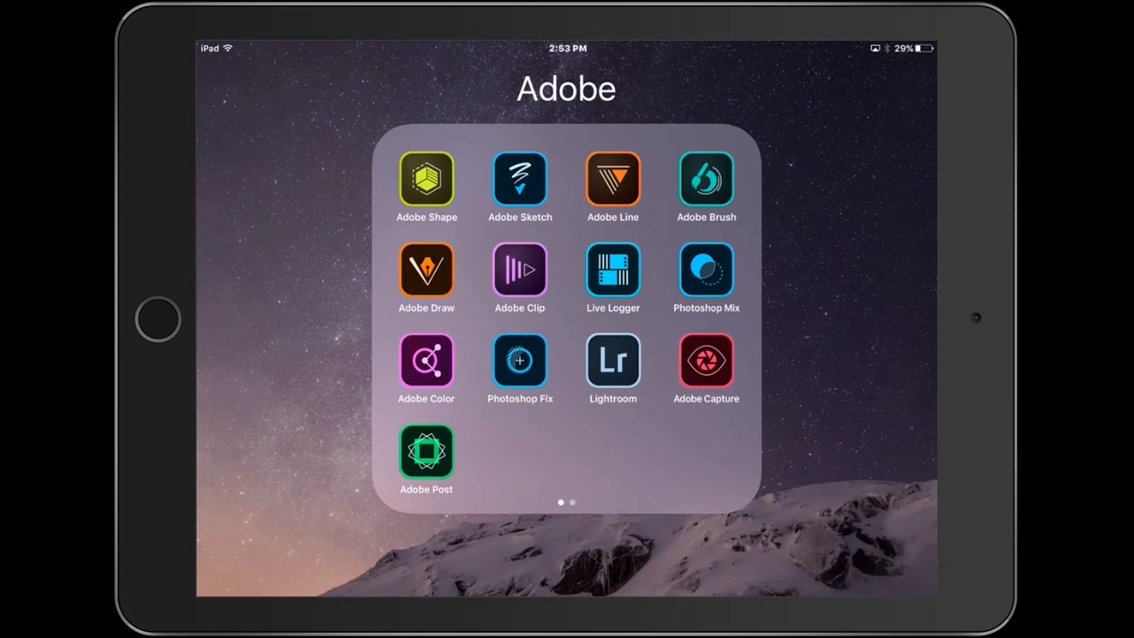
# - Launch Photoshop Mix and open the brightened guitarist silhouette as a new project
pyautogui.click(706, 272)
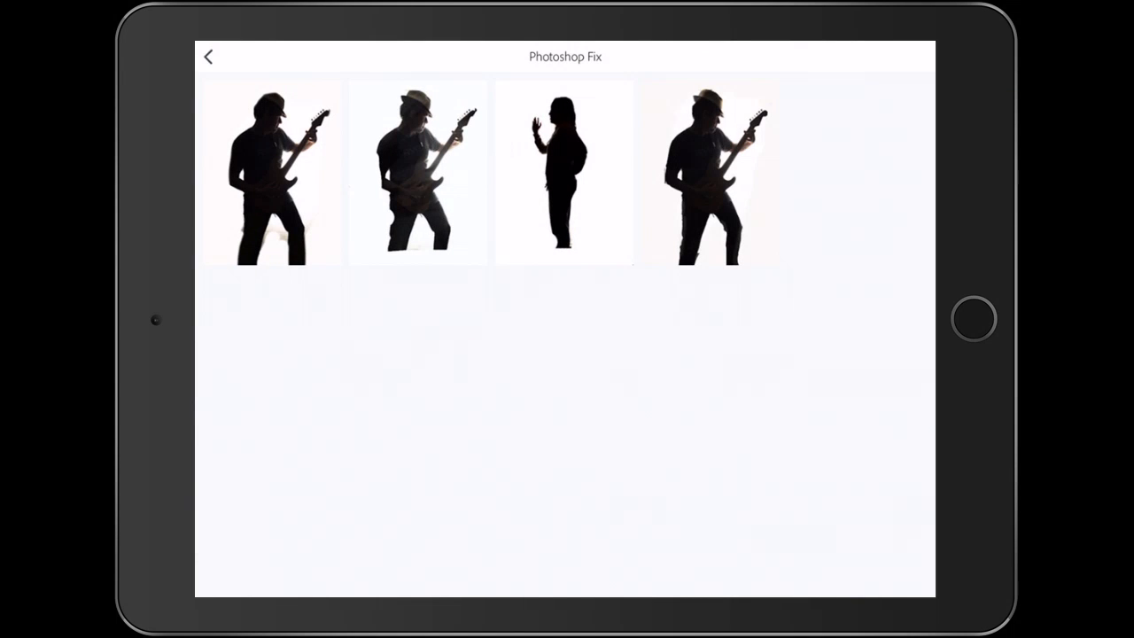
pyautogui.click(712, 173)
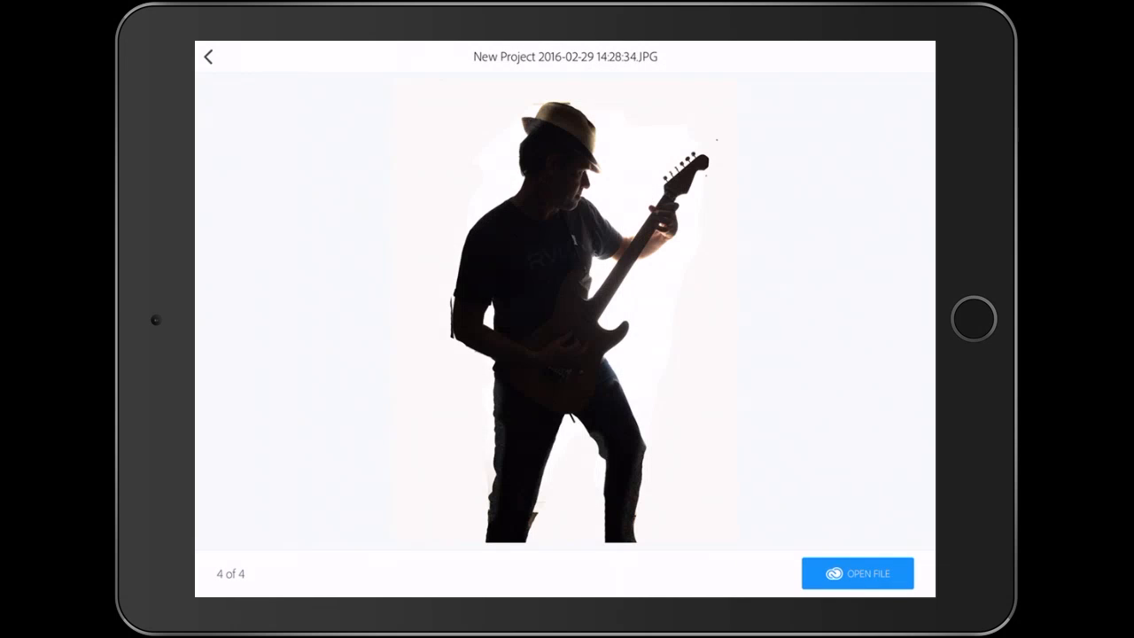
pyautogui.click(856, 573)
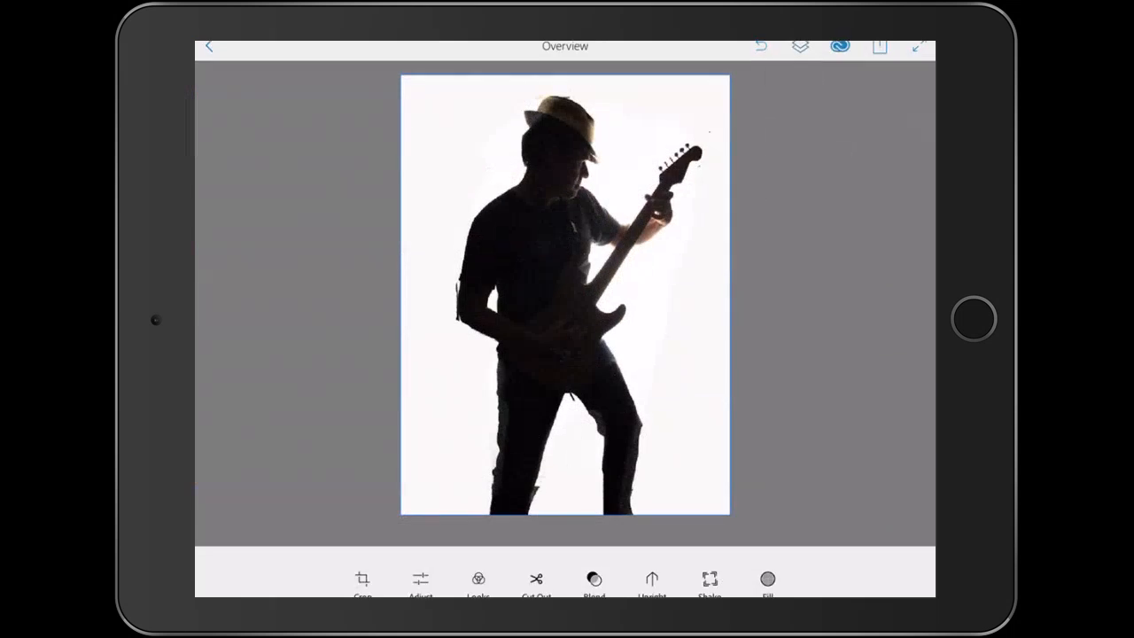
pyautogui.click(800, 56)
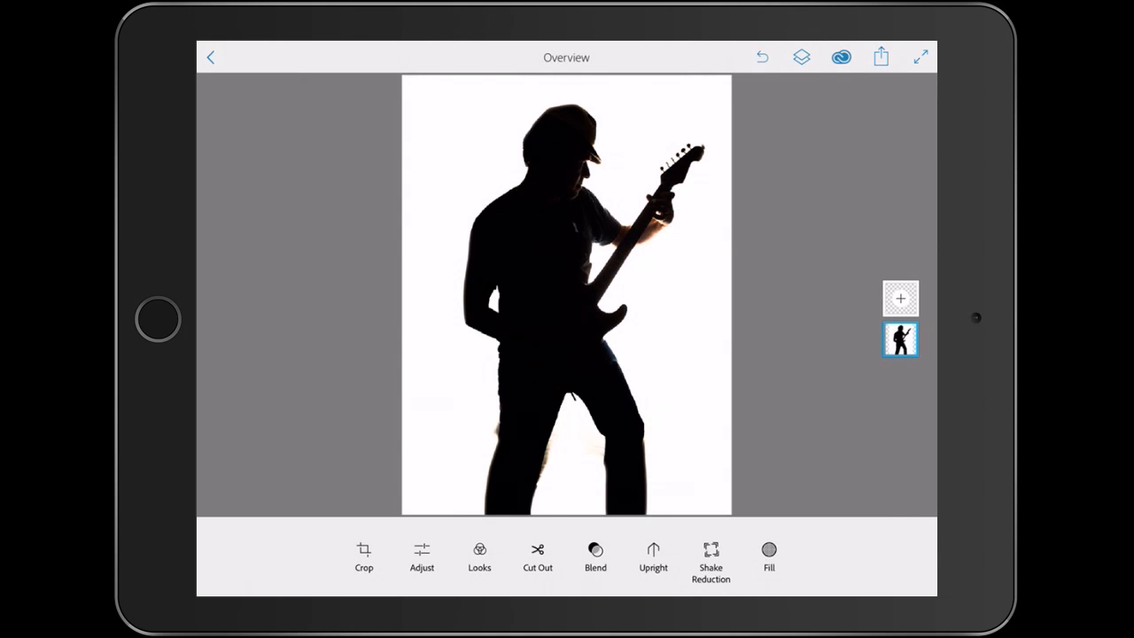
# - Add the Night Club Party Background from Creative Cloud Library Assets as a second layer
pyautogui.click(900, 299)
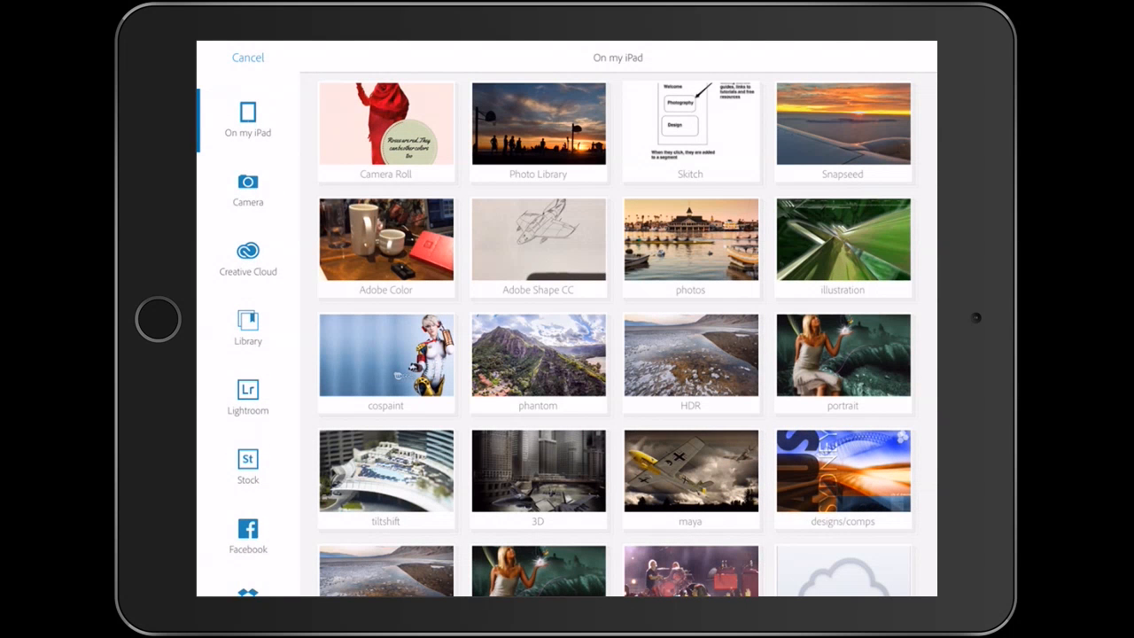
pyautogui.click(247, 253)
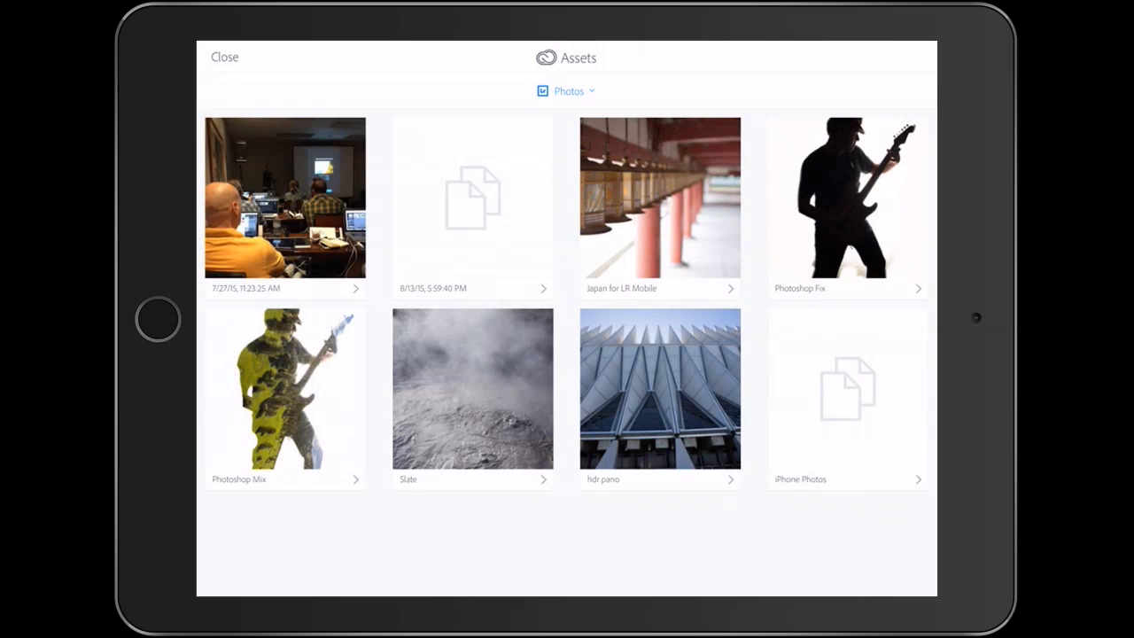
pyautogui.click(567, 90)
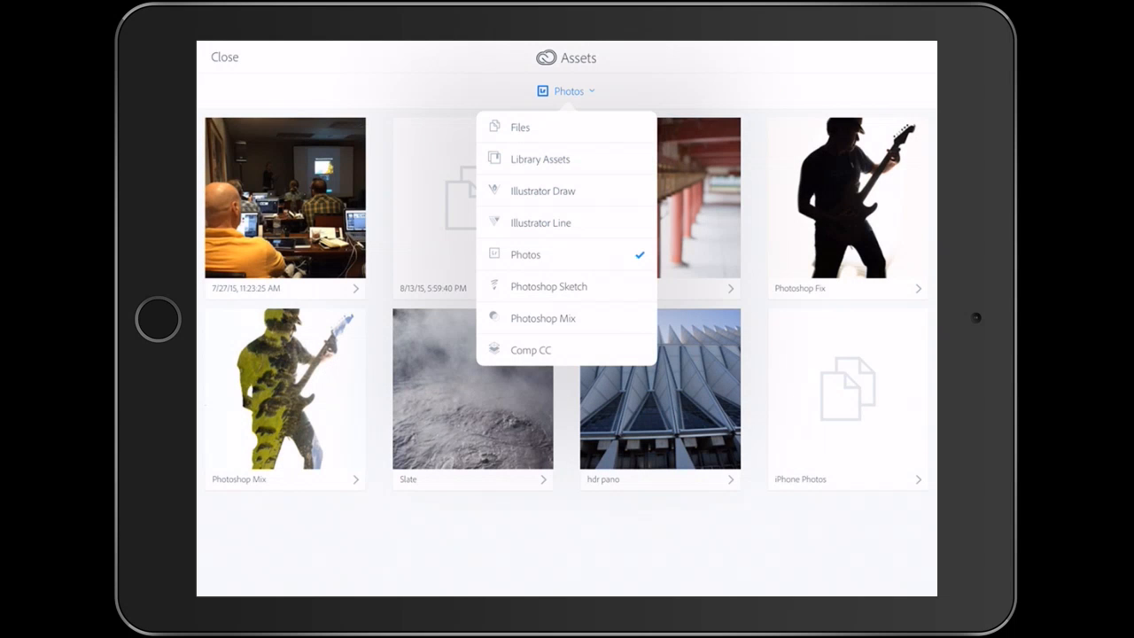
pyautogui.click(539, 158)
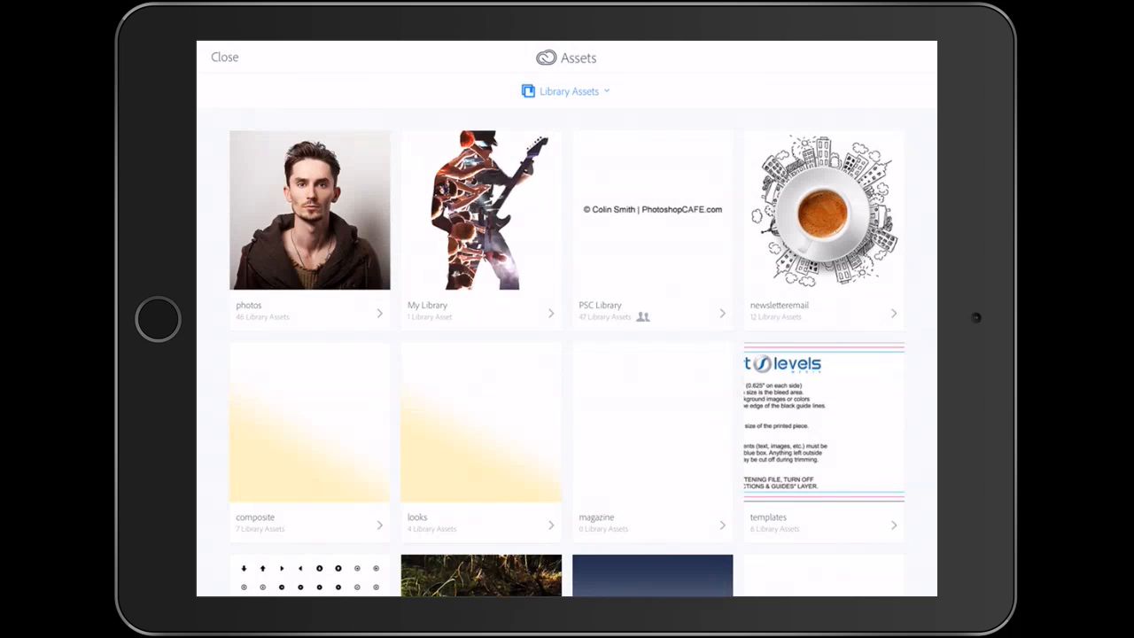
pyautogui.click(308, 228)
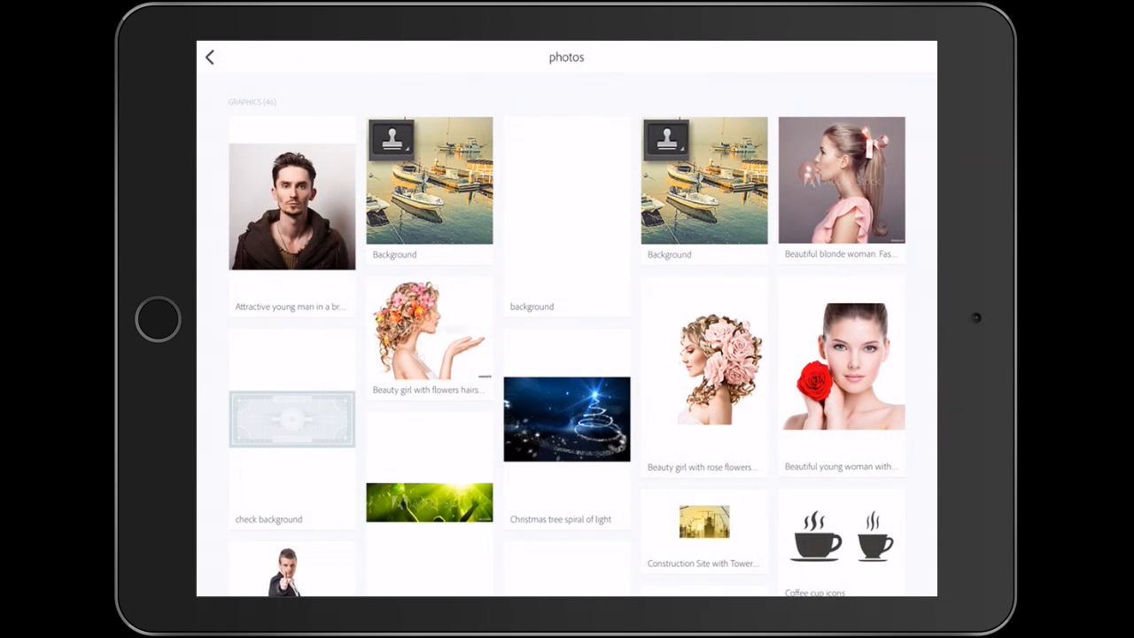
pyautogui.scroll(-3)
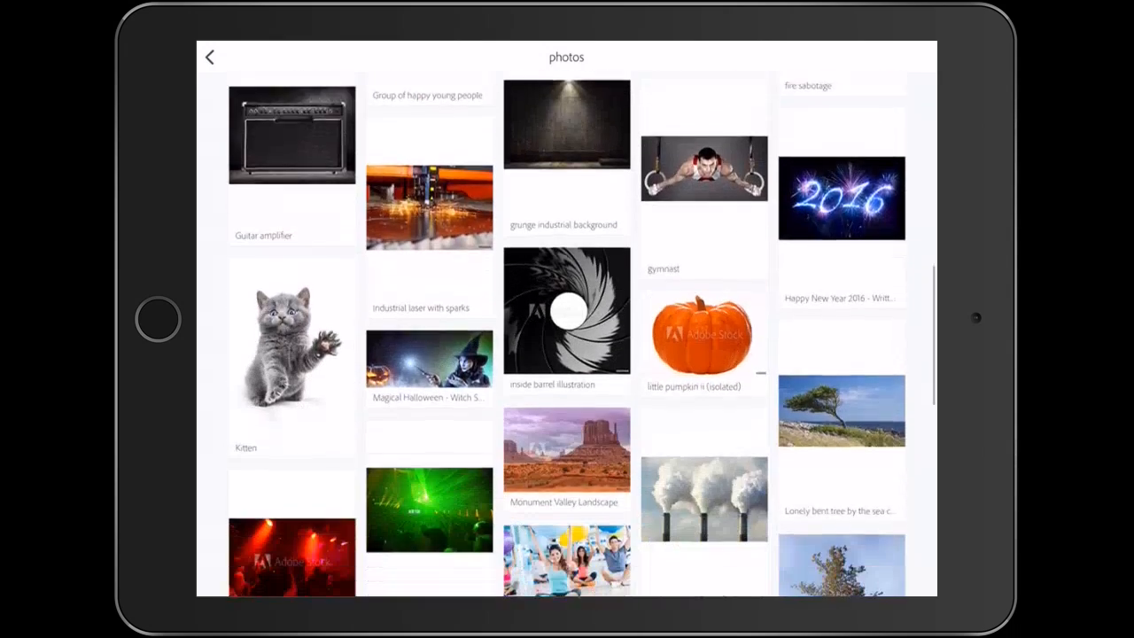
pyautogui.scroll(-3)
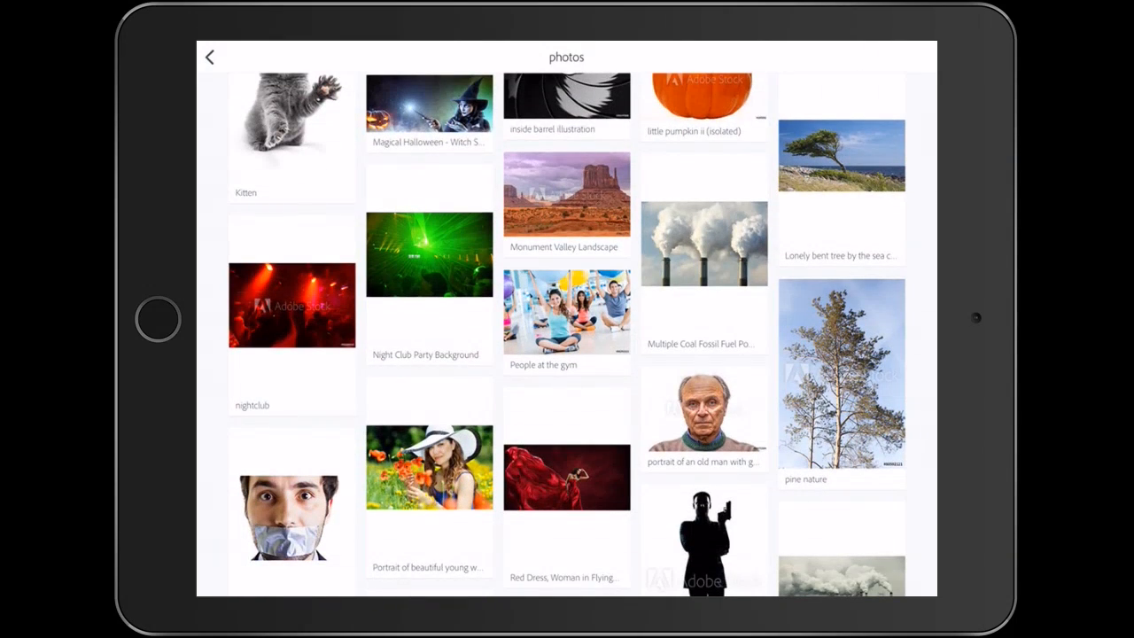
pyautogui.click(429, 255)
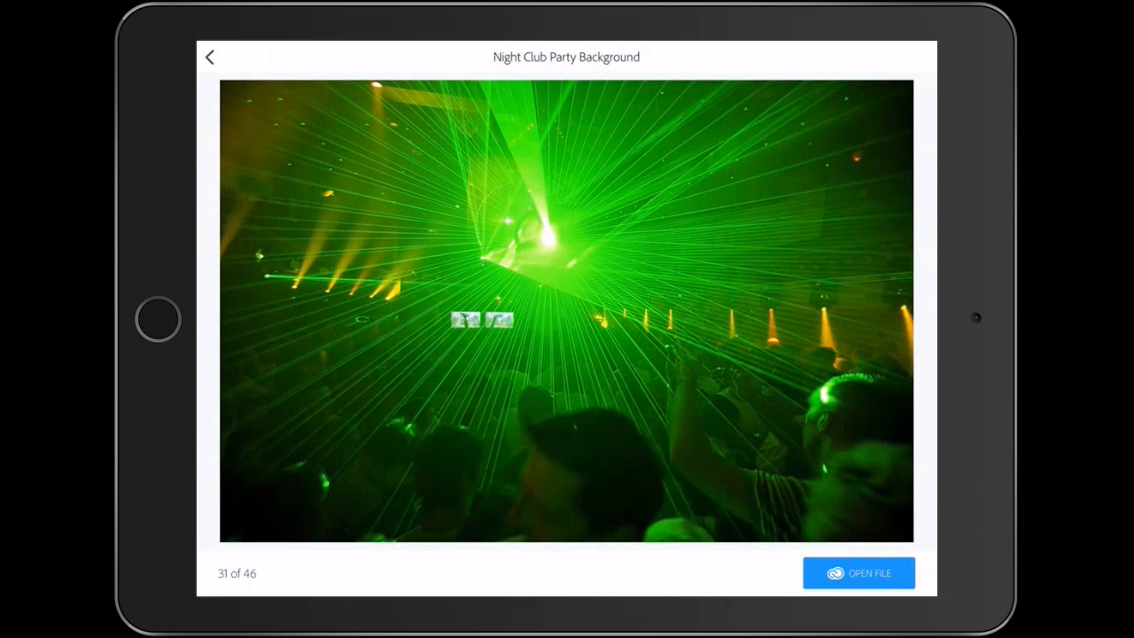
pyautogui.click(858, 572)
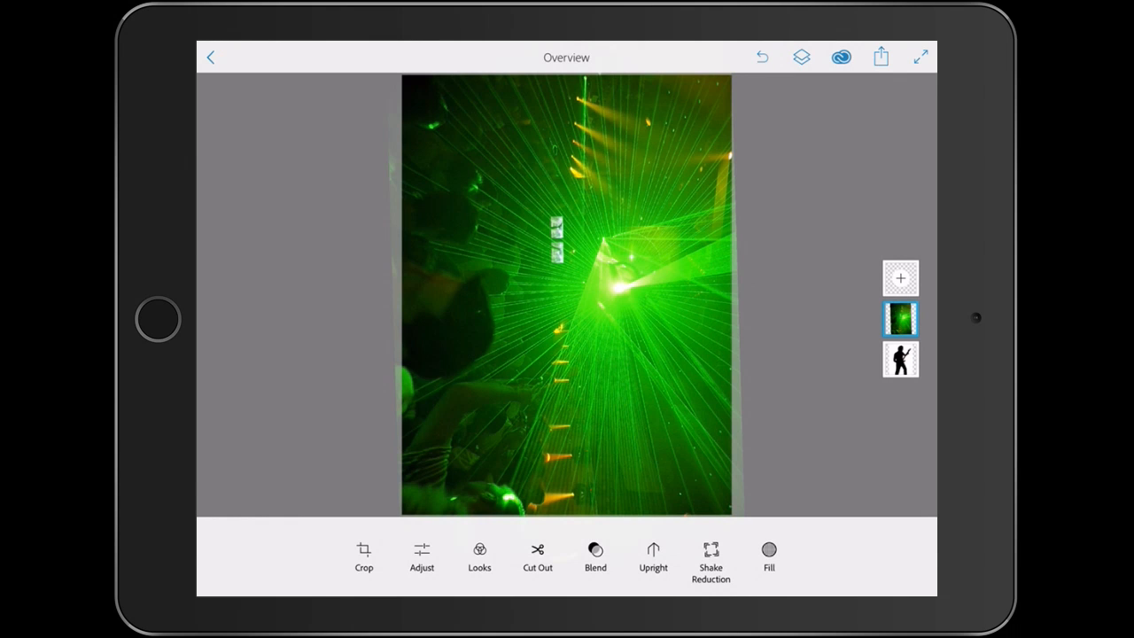
# - Blend the laser layer with Lighten so lasers fill only the guitarist silhouette
pyautogui.click(594, 556)
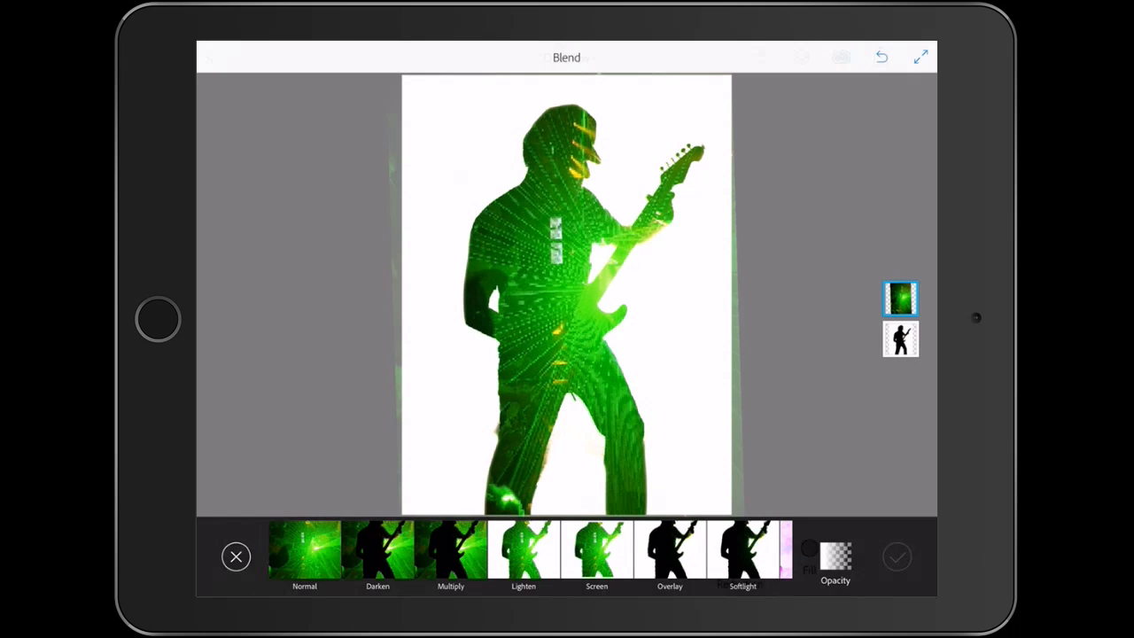
pyautogui.click(897, 556)
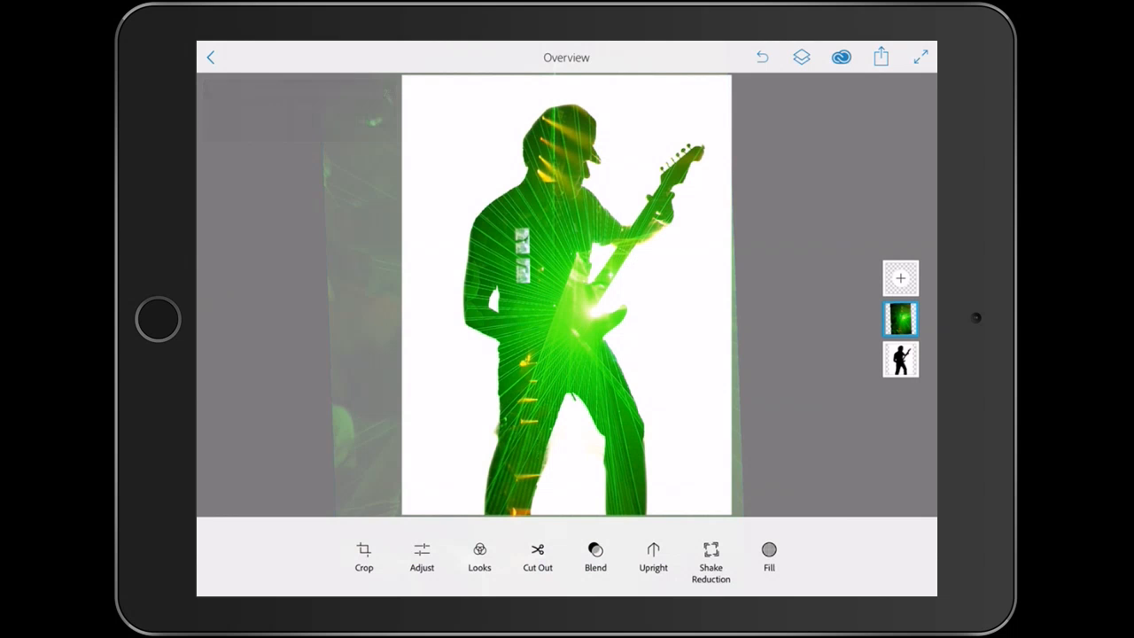
# - Save the laser guitarist composite to Camera Roll and launch Adobe Post
pyautogui.click(880, 57)
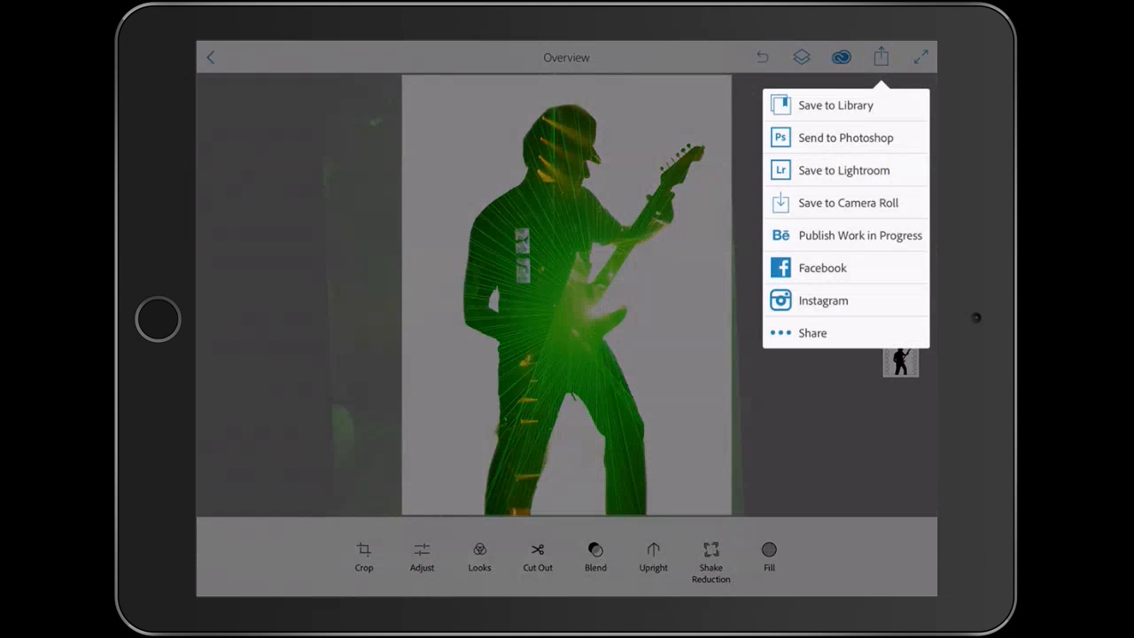
pyautogui.click(834, 104)
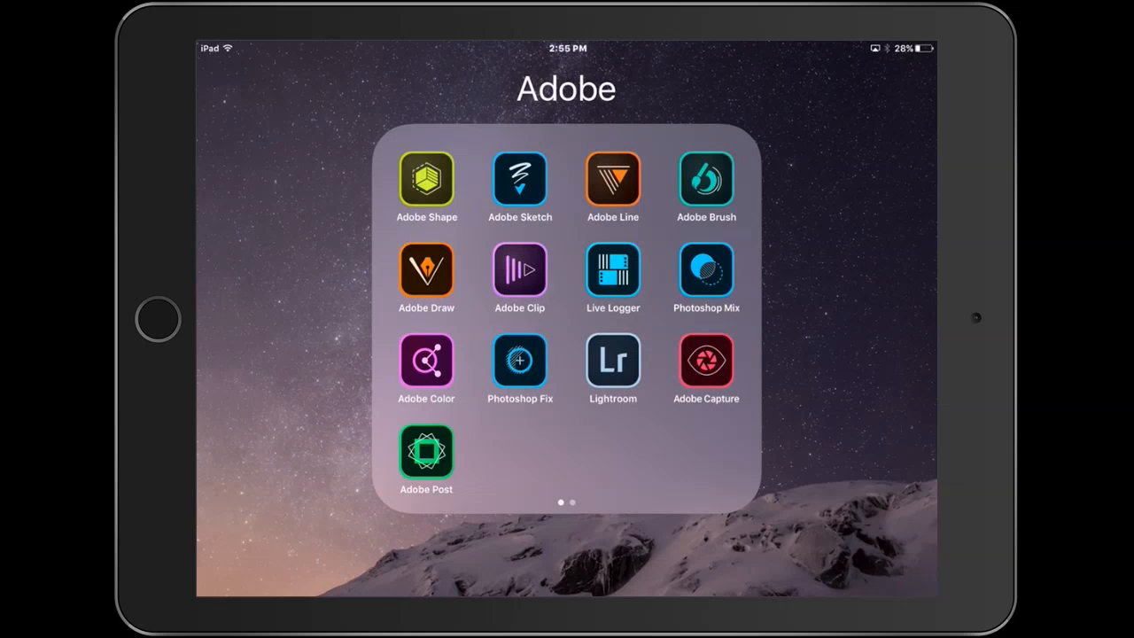
pyautogui.click(426, 452)
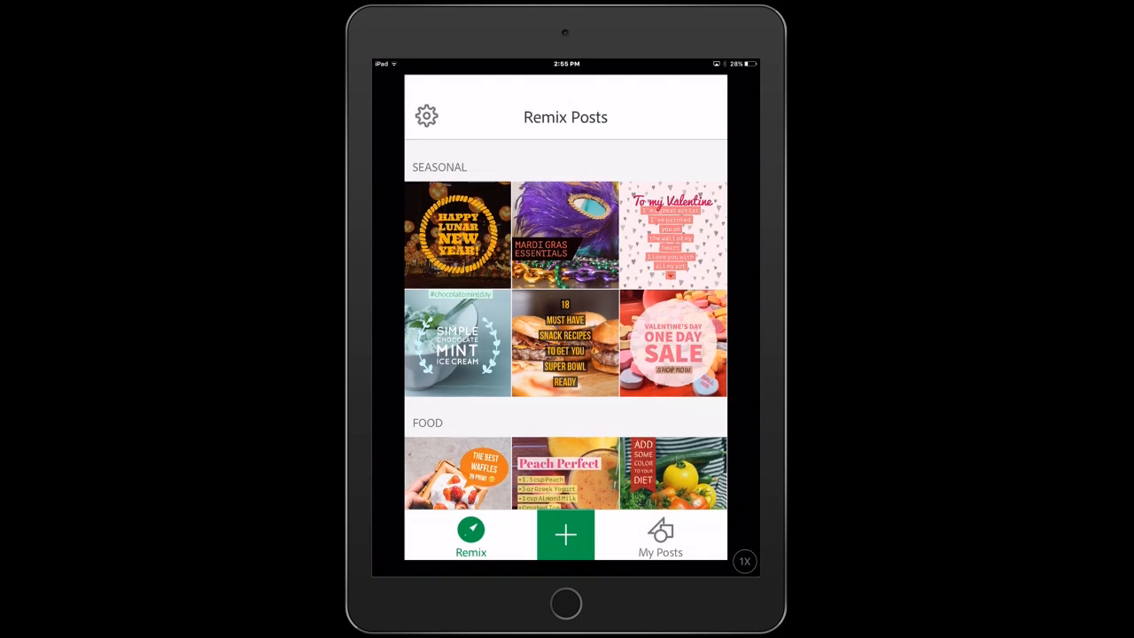
# - Start a new post from the green laser guitarist image in Lightroom's Photoshop Mix album
pyautogui.click(565, 534)
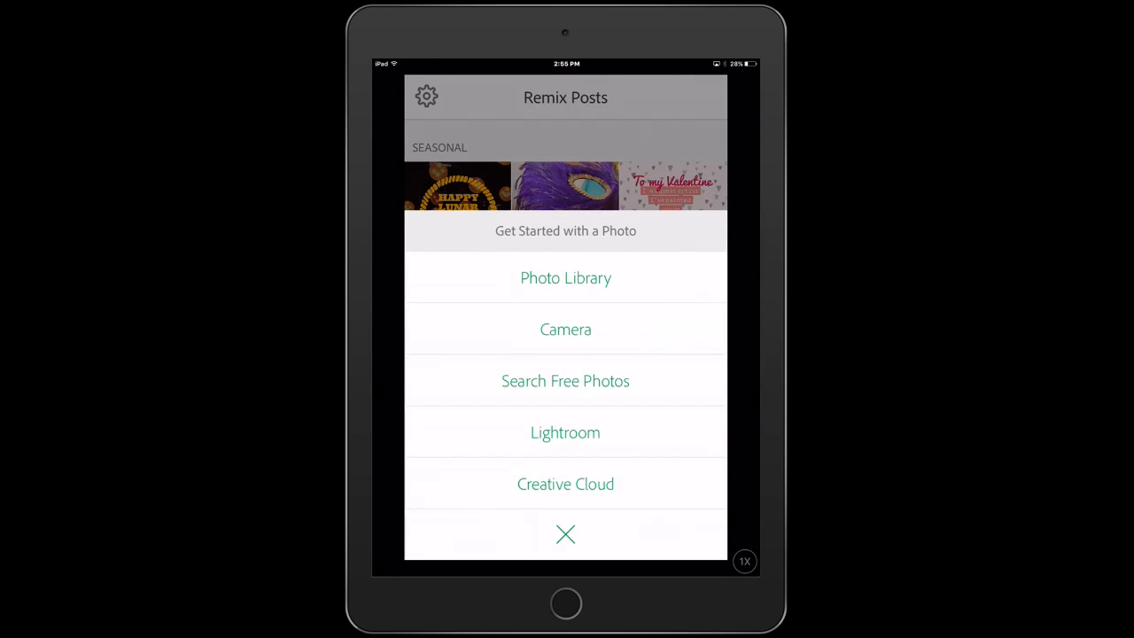
pyautogui.click(565, 432)
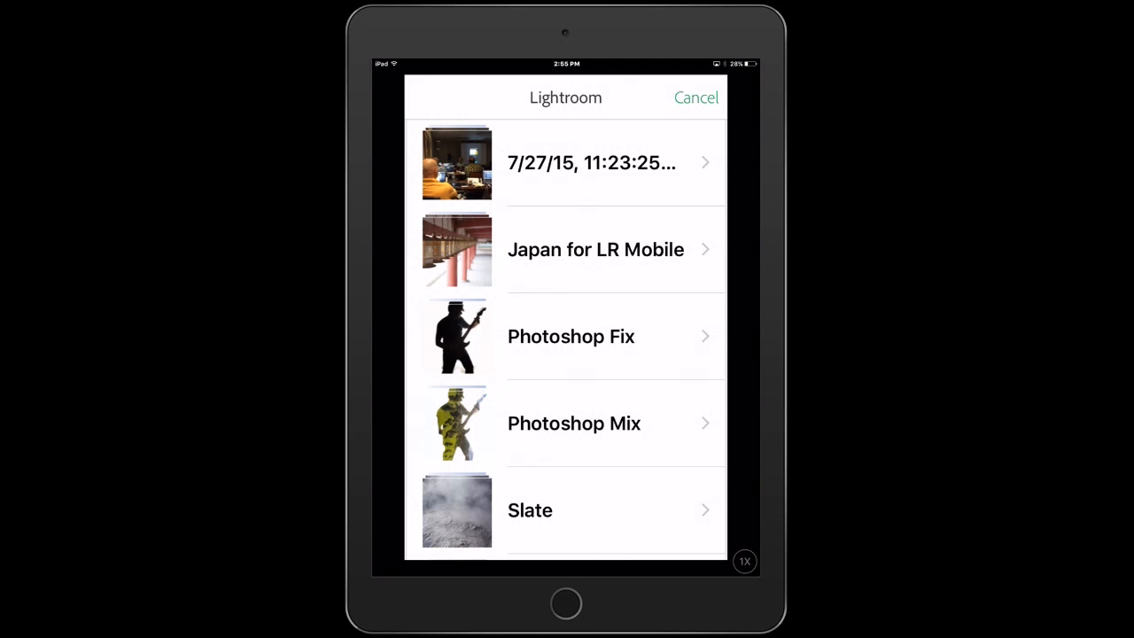
pyautogui.click(574, 423)
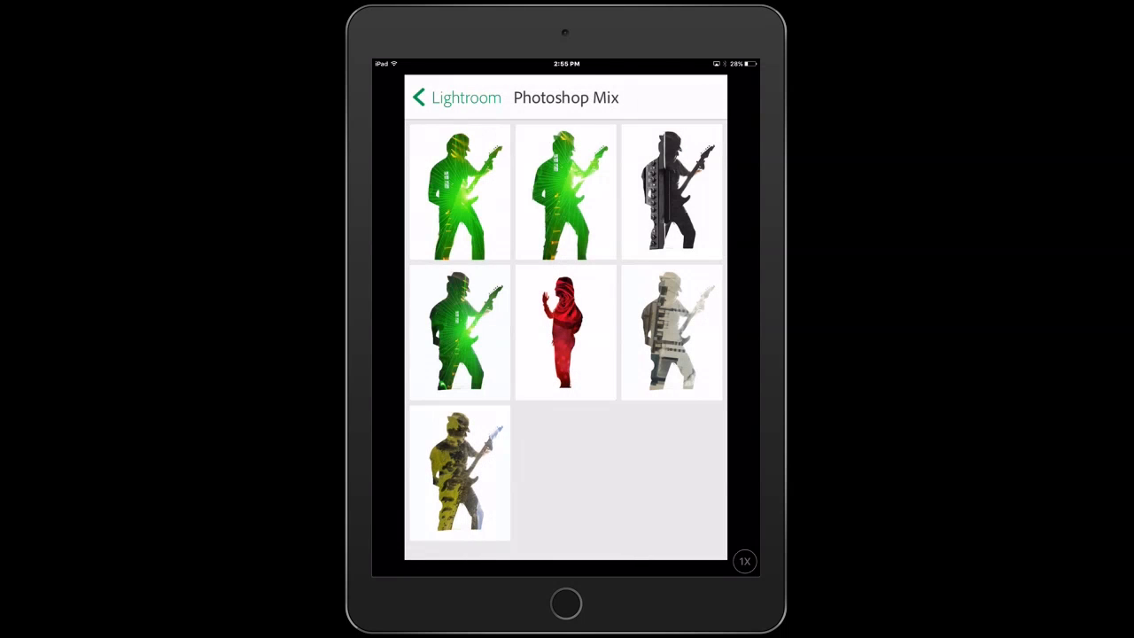
pyautogui.click(565, 332)
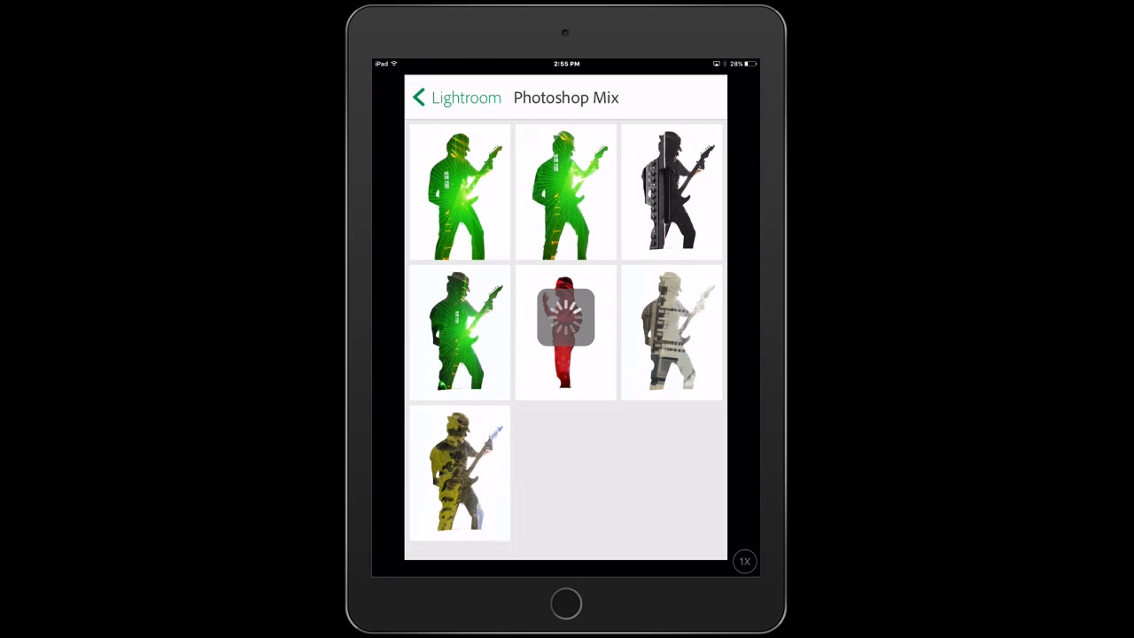
pyautogui.click(565, 333)
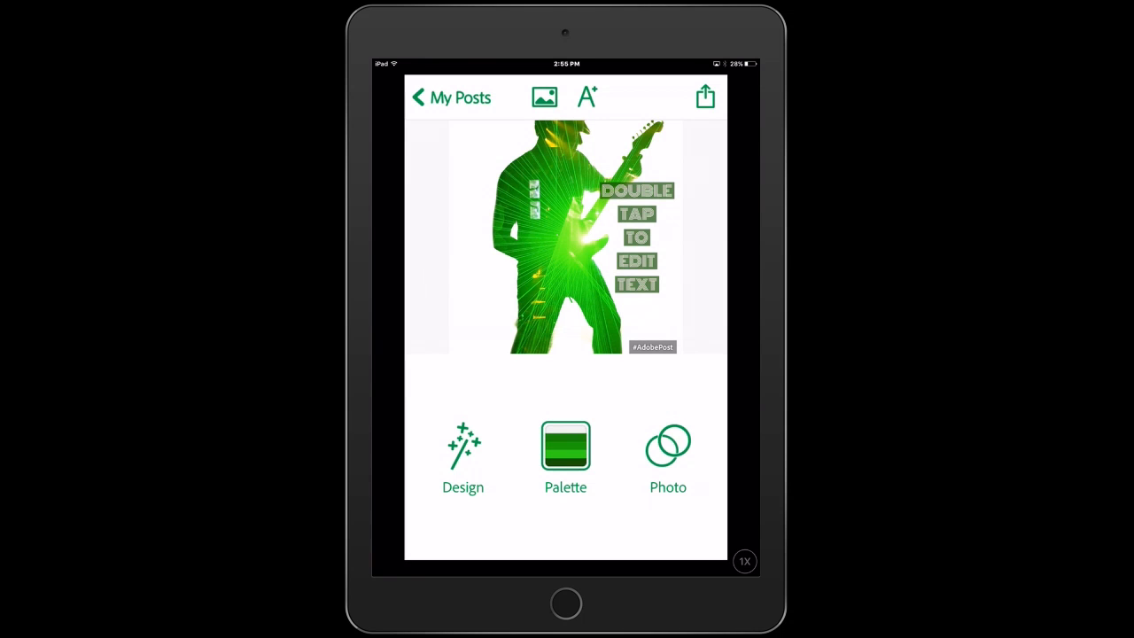
# - Replace the placeholder text with the banner 'Rockin' Adobe apps'
pyautogui.click(636, 237)
pyautogui.write("Rockin' Adobe apps")
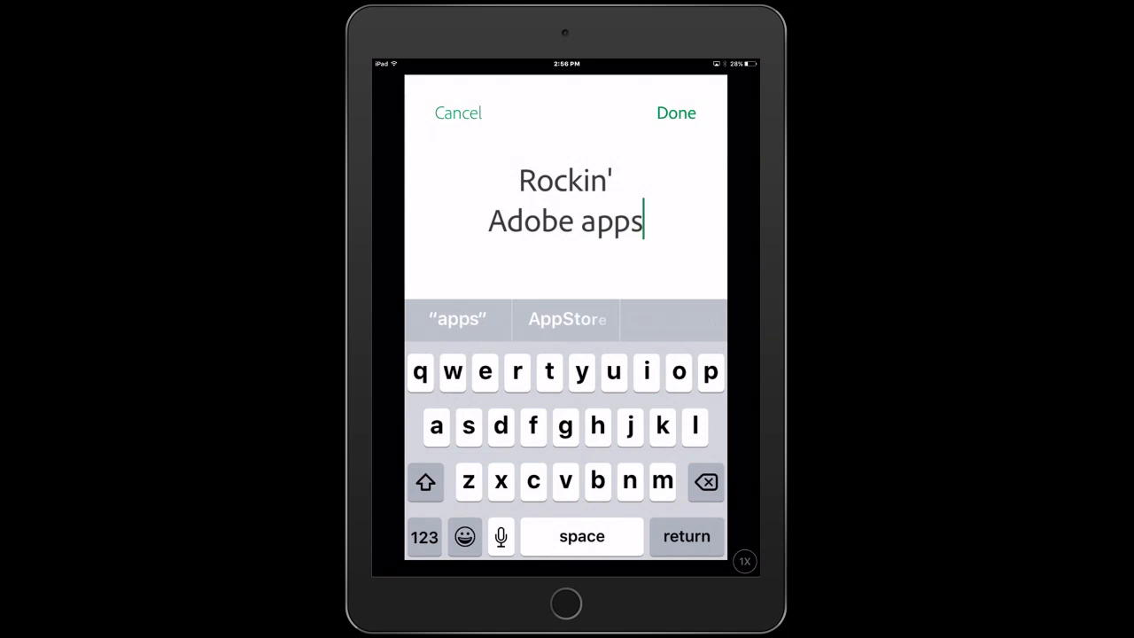
pyautogui.click(676, 112)
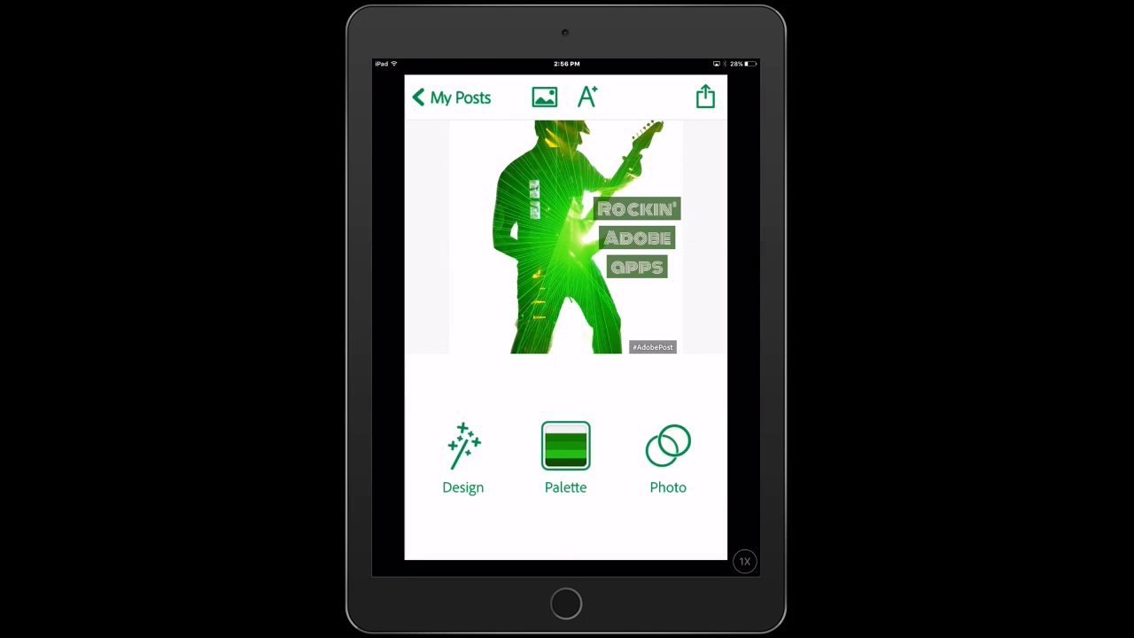
# - Apply the slanted-banner design, giving a cream background and green text banner, and select the banner text
pyautogui.click(463, 447)
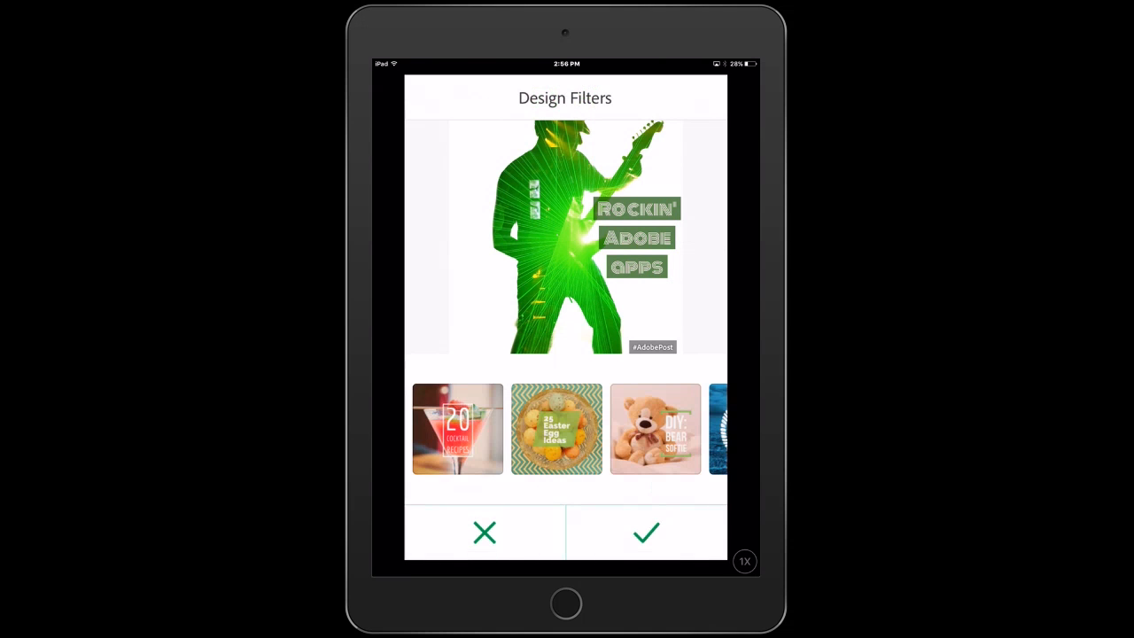
pyautogui.hscroll(3)
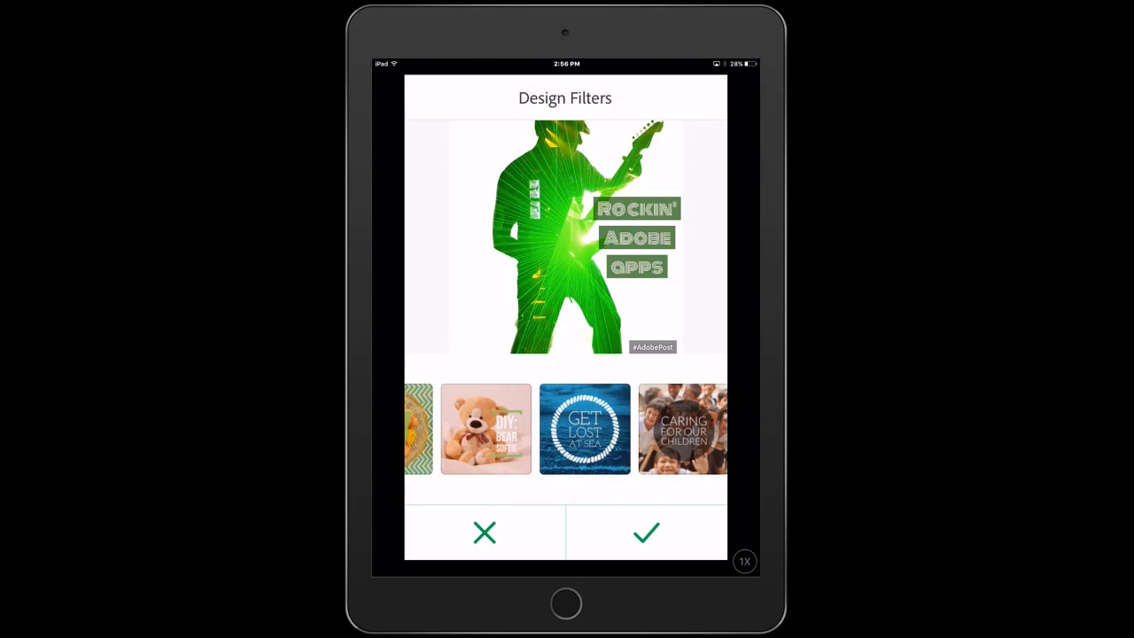
pyautogui.click(682, 428)
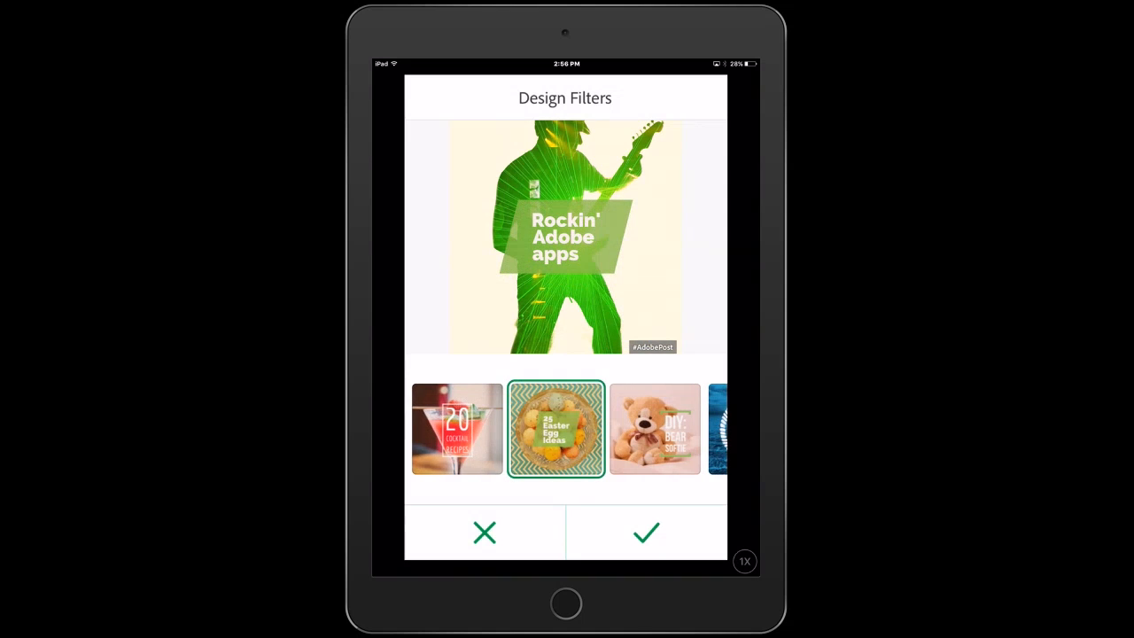
pyautogui.click(646, 532)
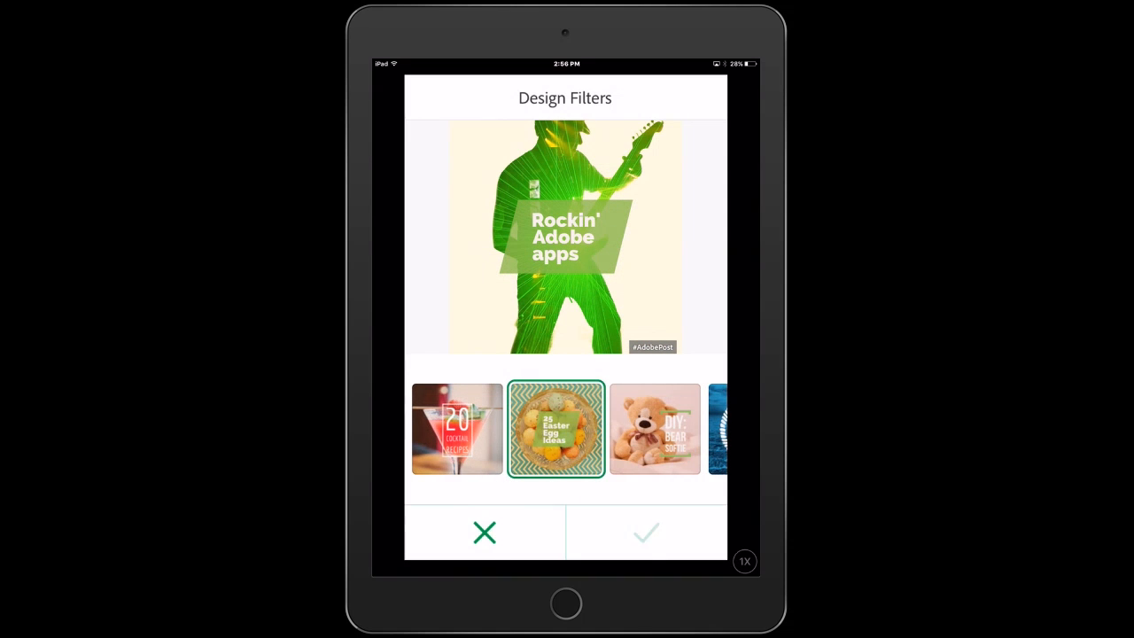
pyautogui.click(645, 532)
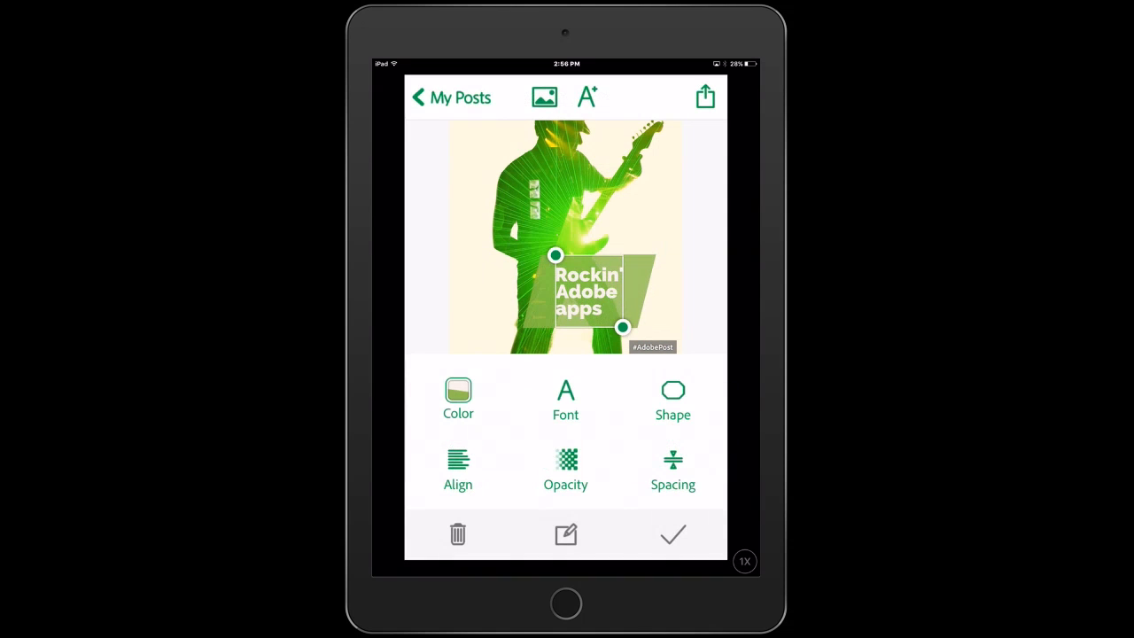
# - Nudge the banner up and to the right and colour its text teal
pyautogui.moveTo(589, 292); pyautogui.dragTo(602, 270)
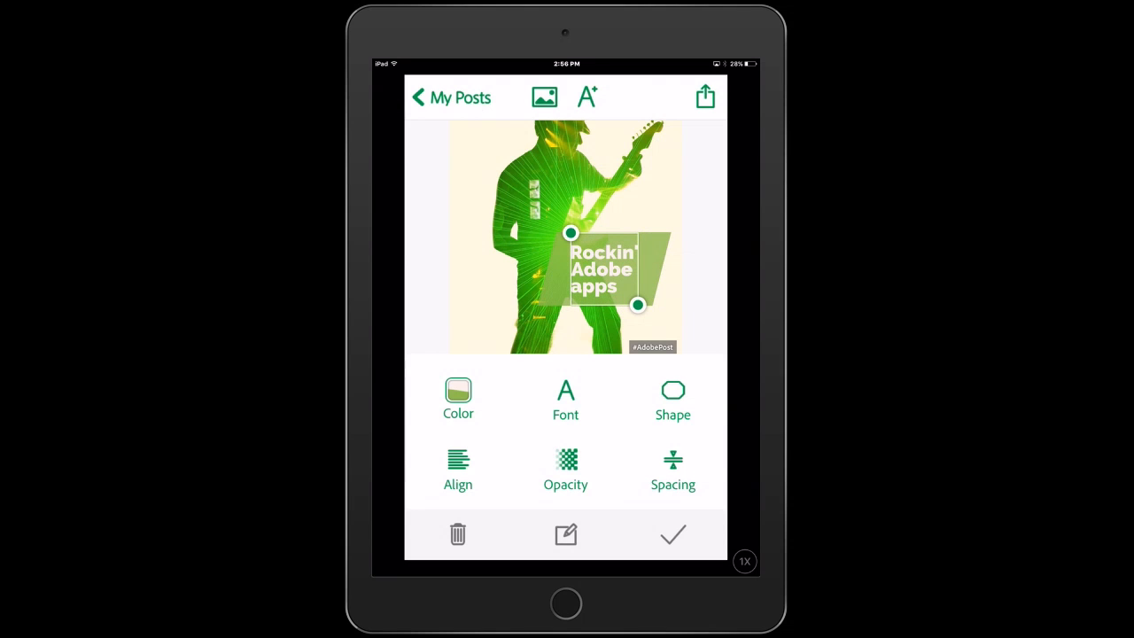
pyautogui.click(458, 399)
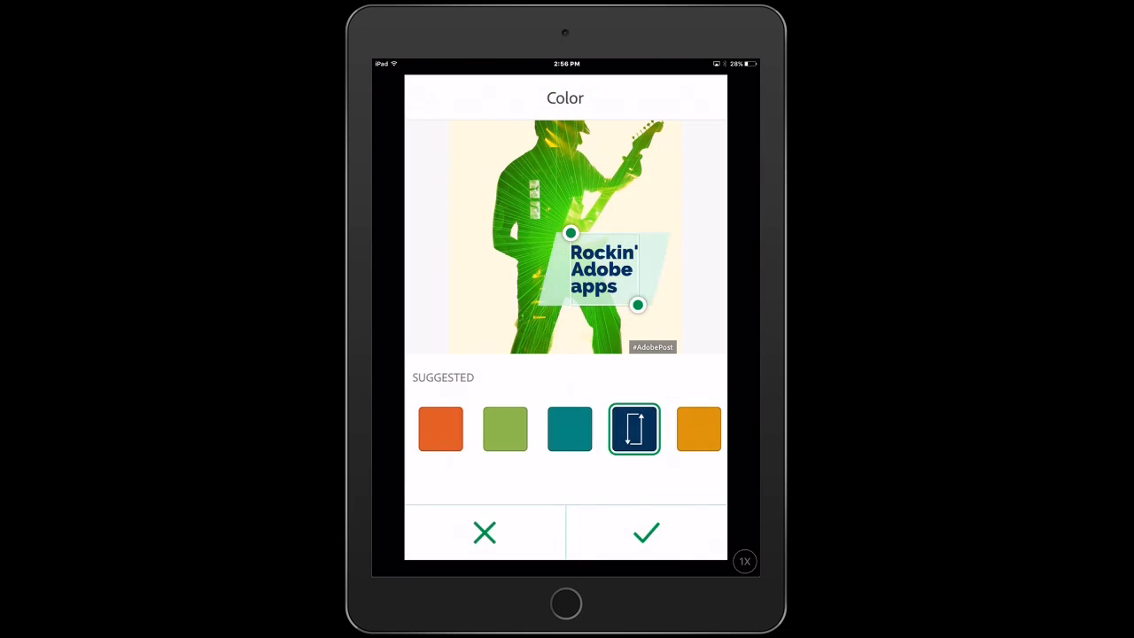
pyautogui.click(570, 429)
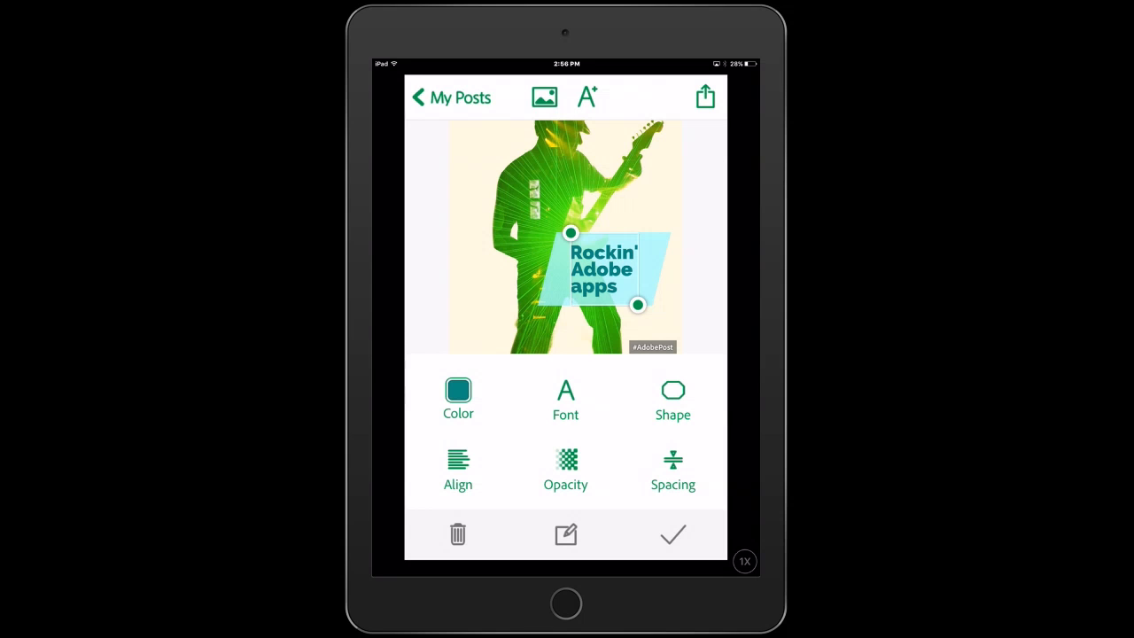
# - Set the banner text in the Bebas Neue typeface and finish editing it
pyautogui.click(565, 399)
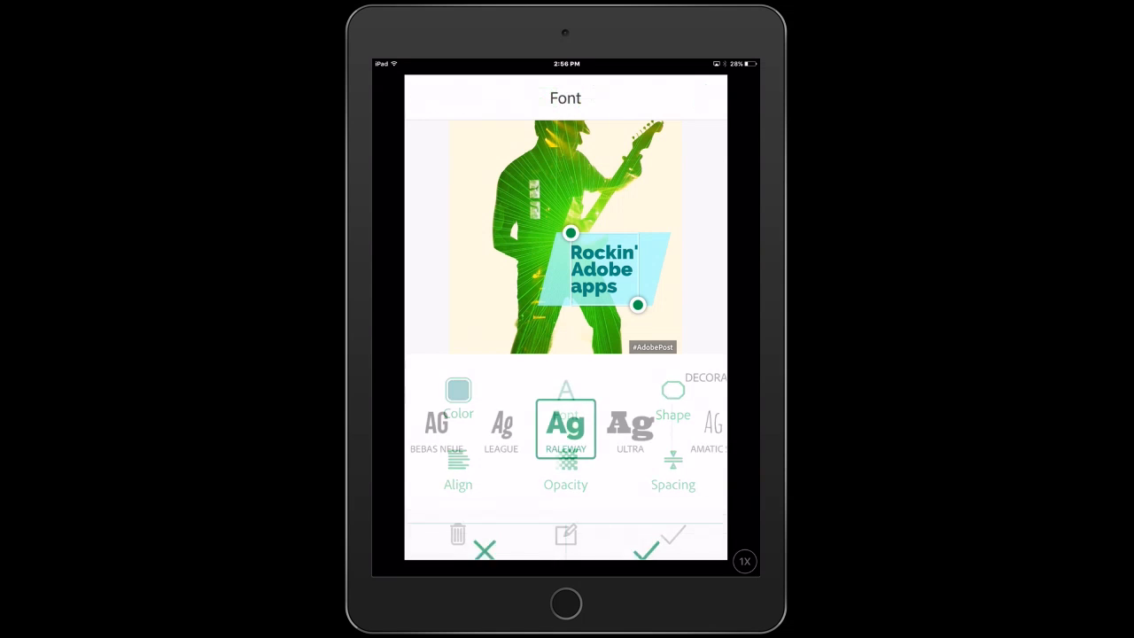
pyautogui.click(434, 422)
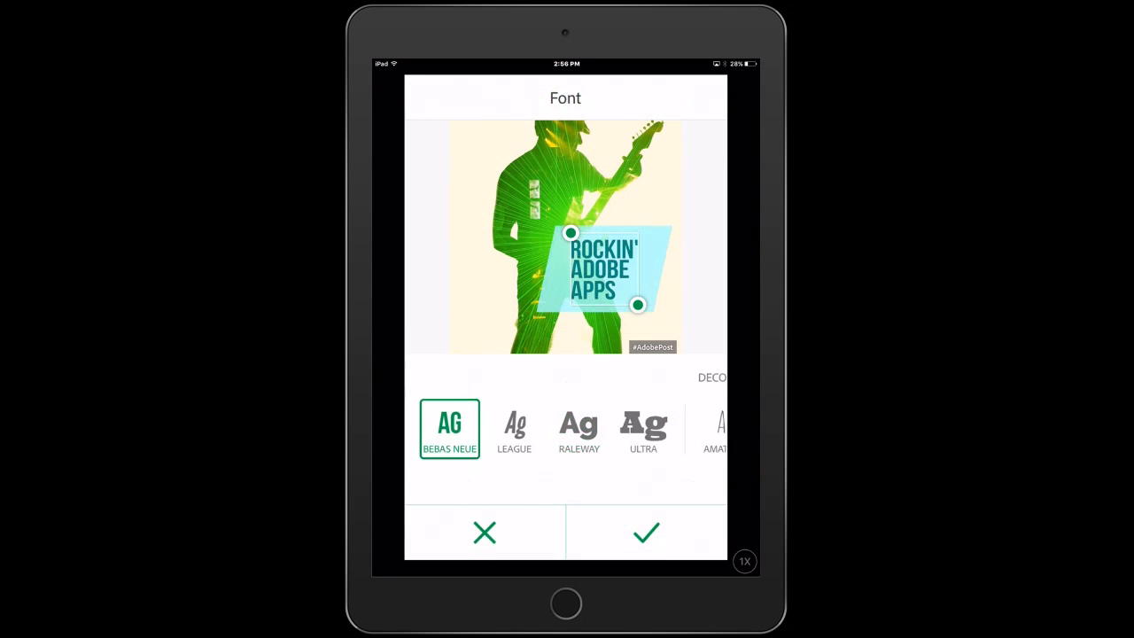
pyautogui.click(646, 533)
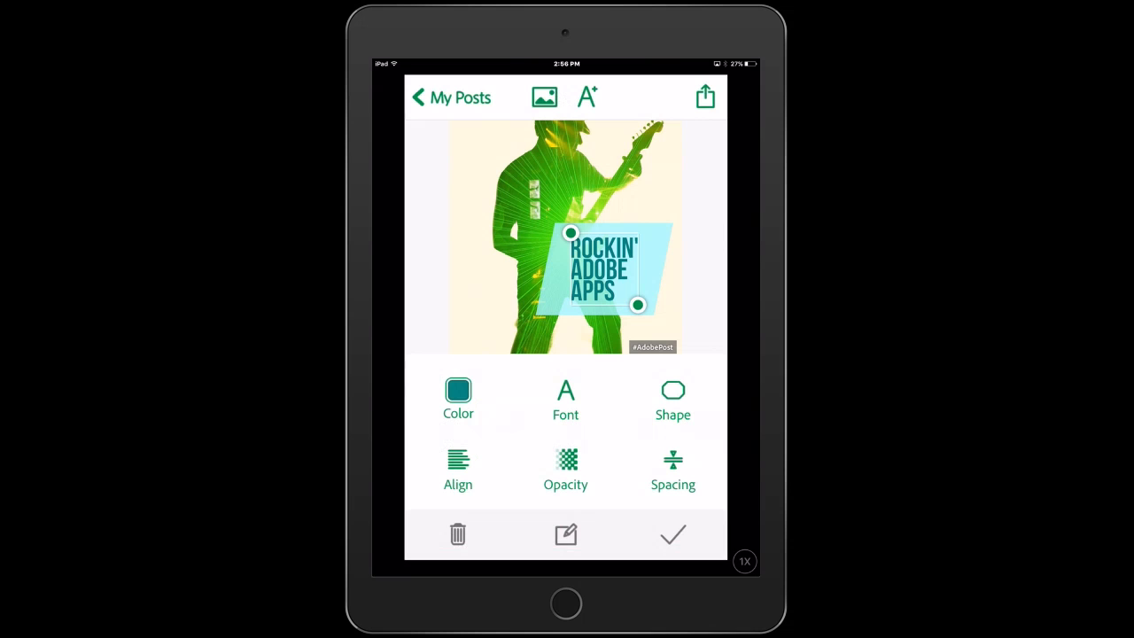
pyautogui.click(672, 534)
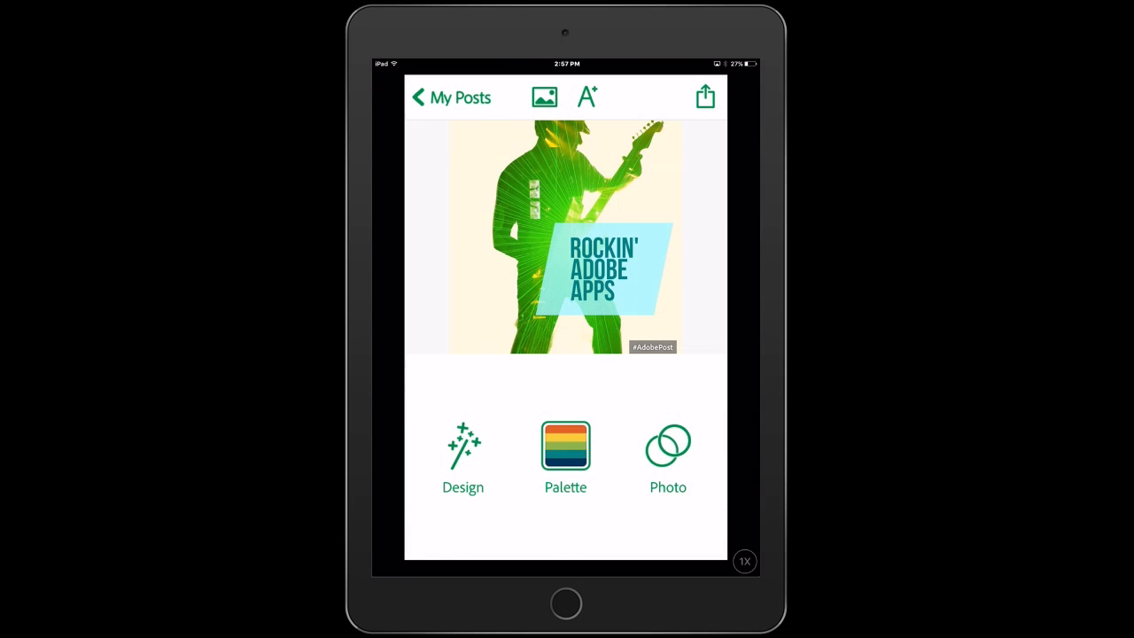
# - Switch the post to the red and beige colour palette
pyautogui.click(565, 447)
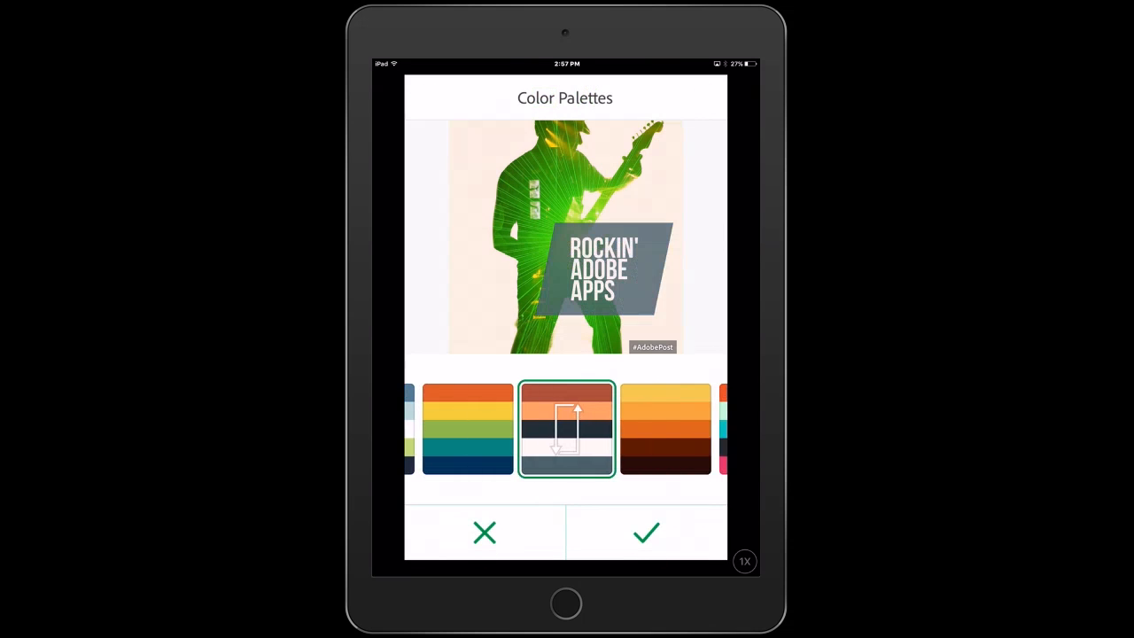
pyautogui.hscroll(-3)
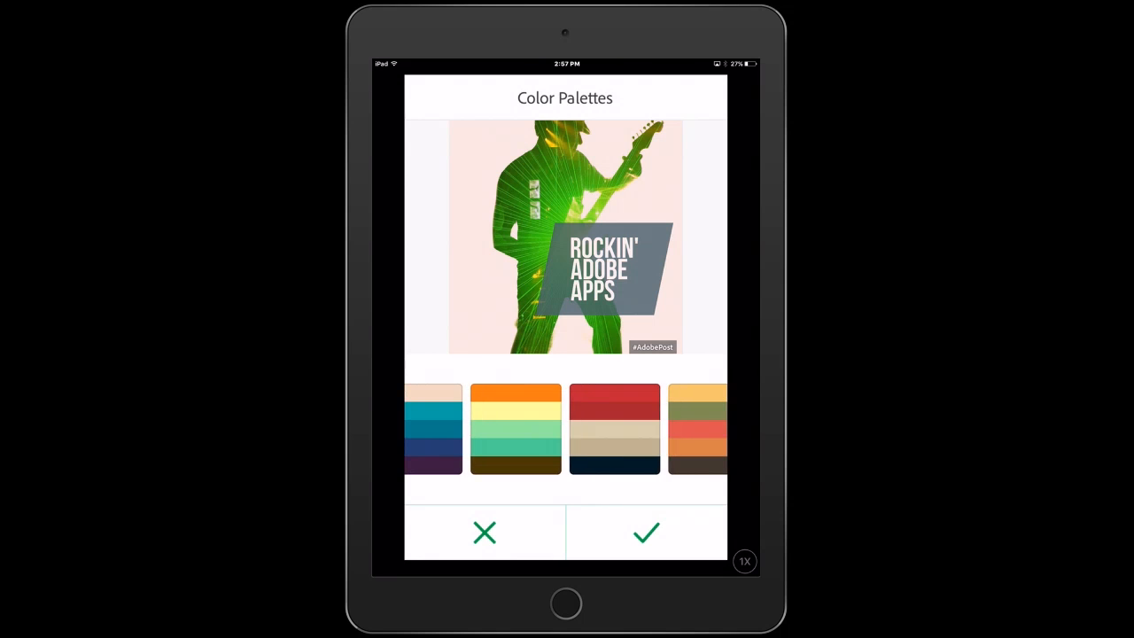
pyautogui.click(614, 429)
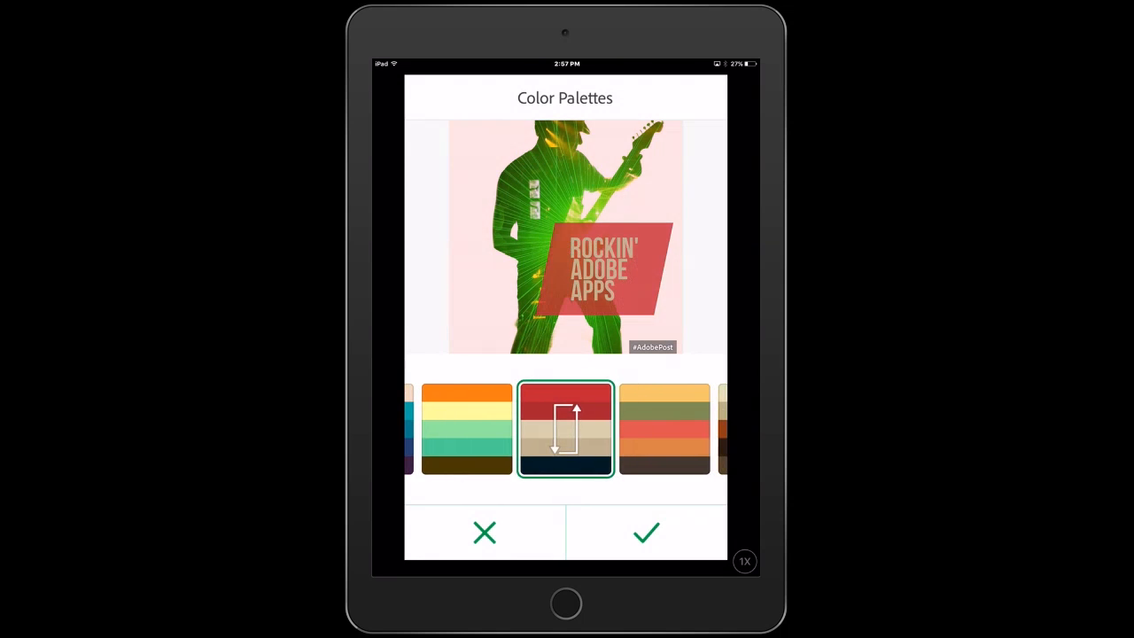
pyautogui.click(646, 532)
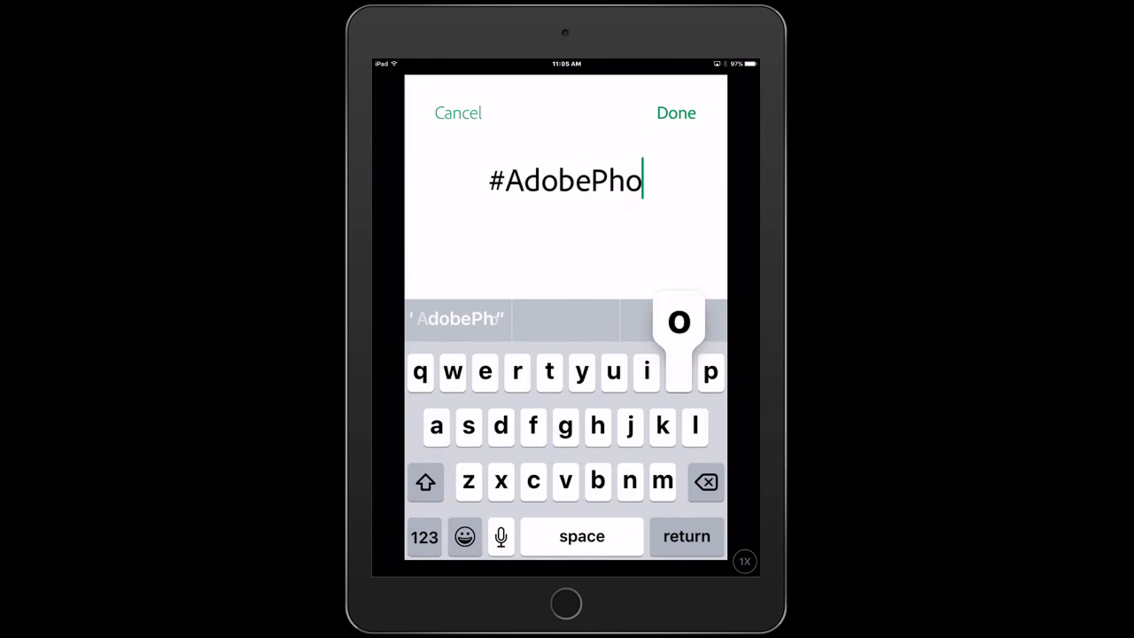
# - Finish typing the #AdobePhotoApps hashtag and confirm it
pyautogui.write('toApps')
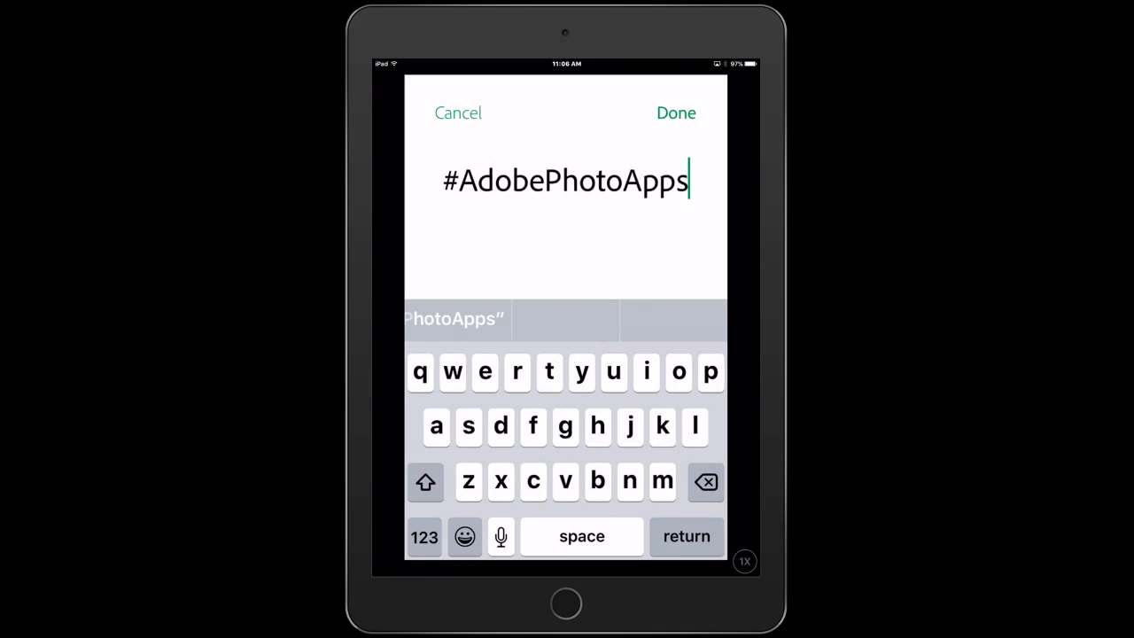
pyautogui.click(676, 112)
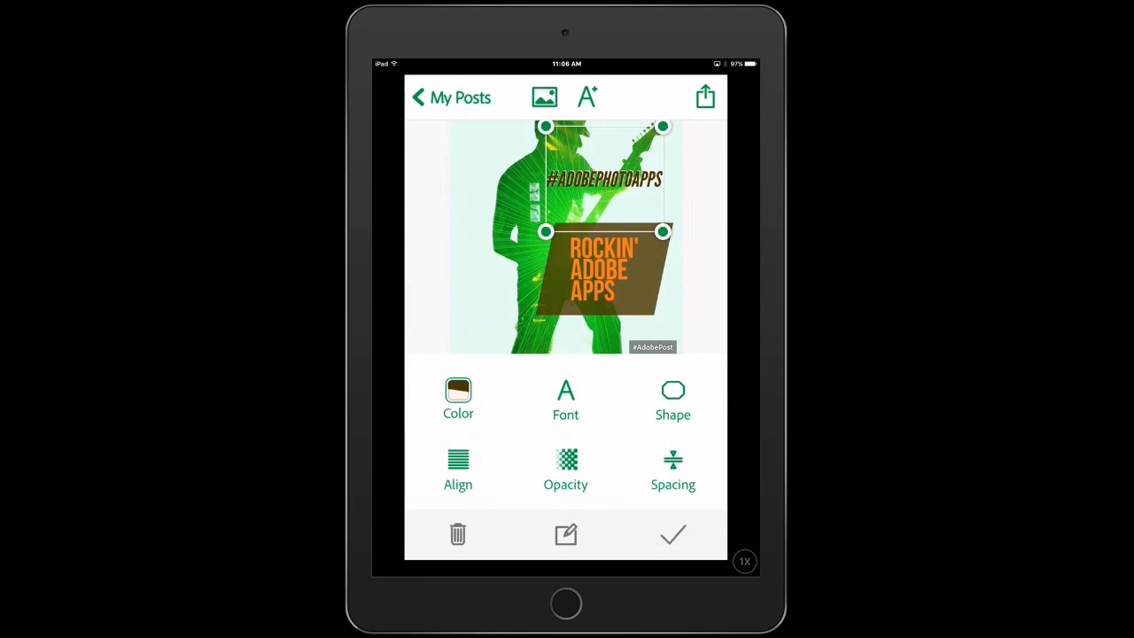
# - Set the hashtag in the Quicksand typeface and finish editing it
pyautogui.click(565, 398)
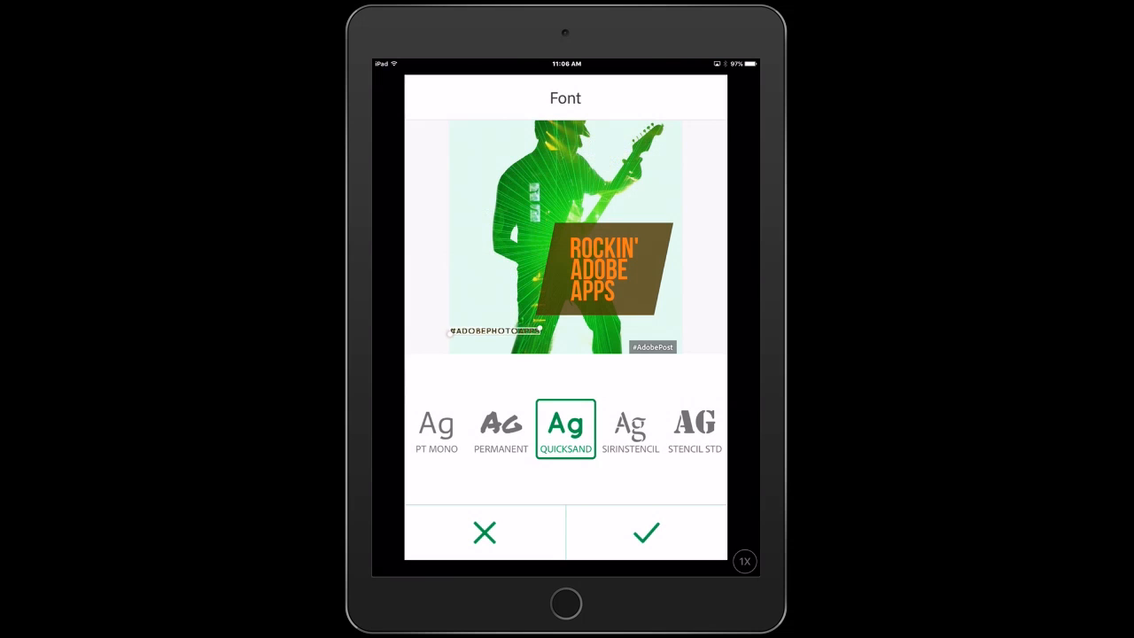
pyautogui.click(645, 533)
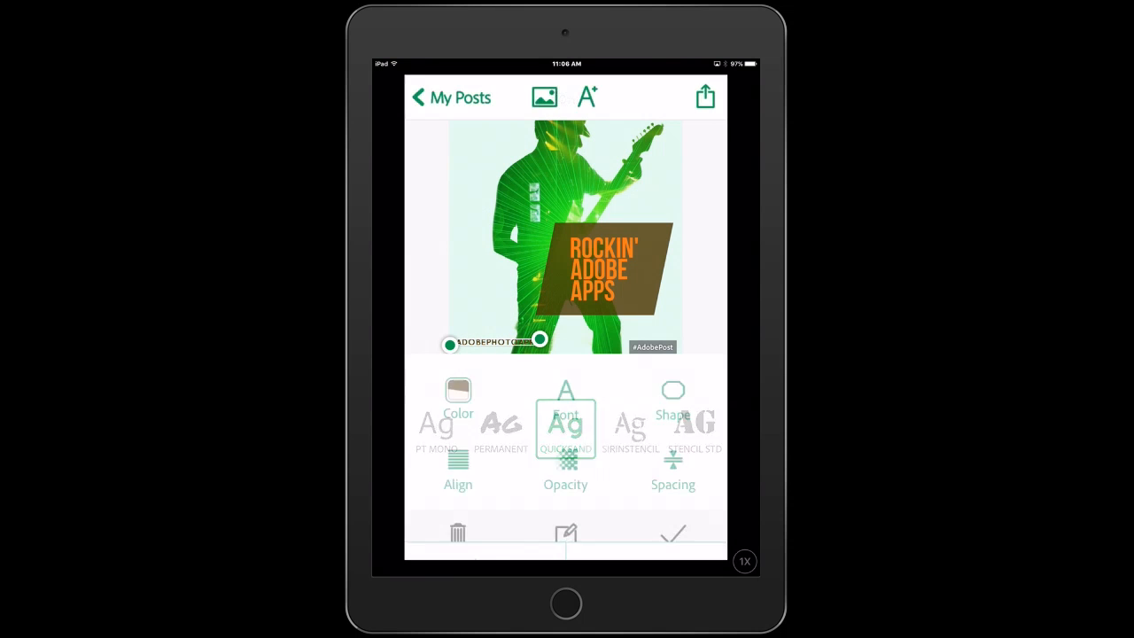
pyautogui.click(672, 532)
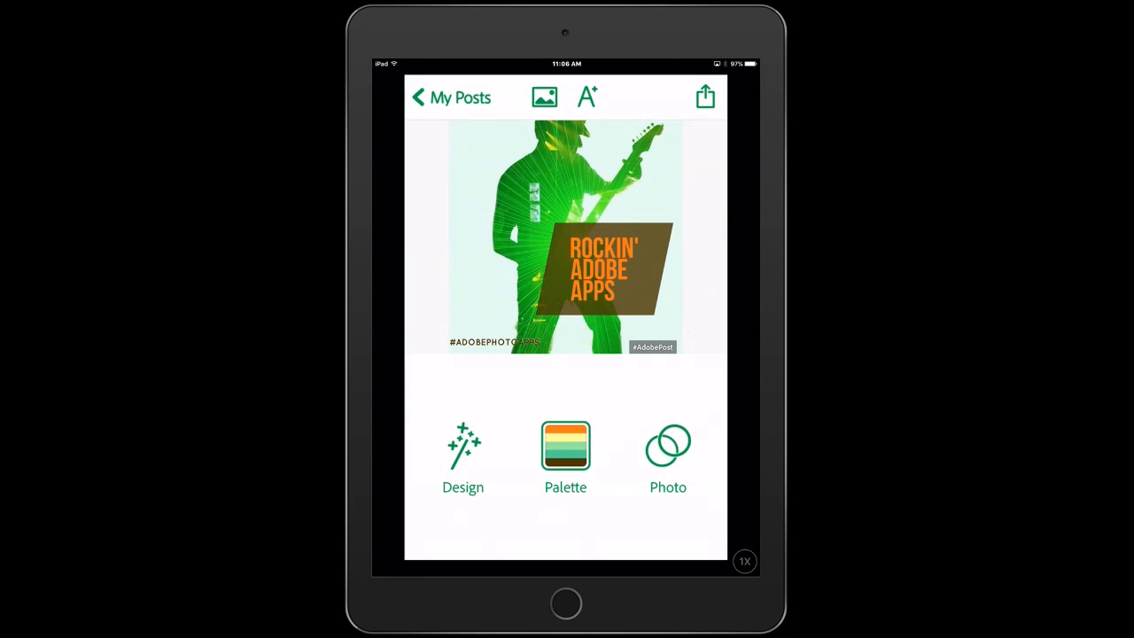
# - Open the share sheet for the finished post and scroll through its app options
pyautogui.click(705, 95)
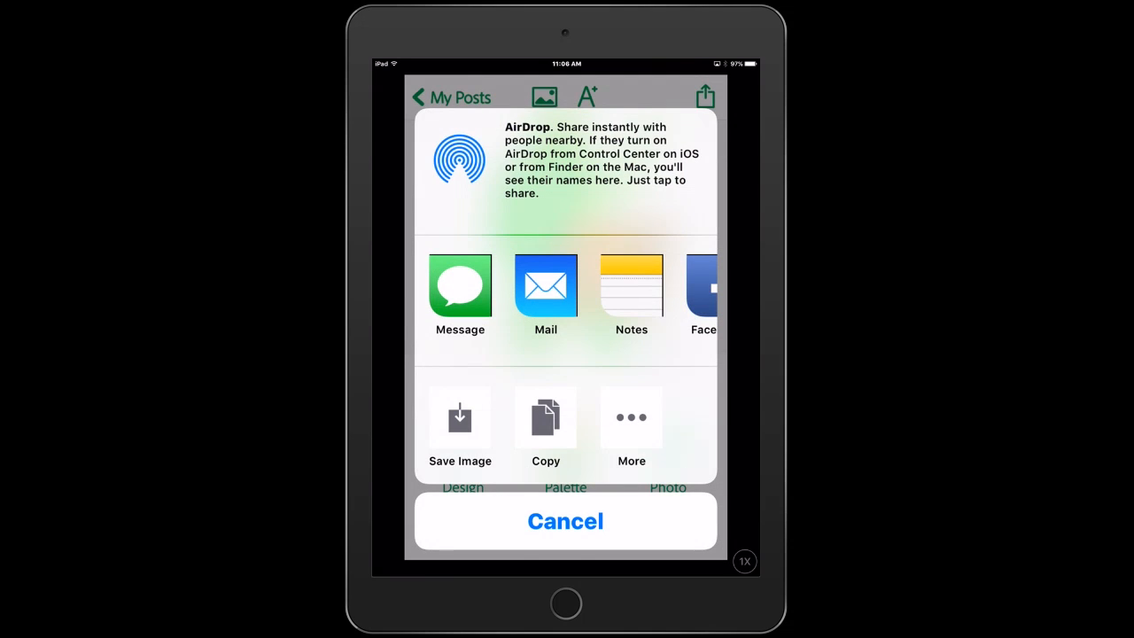
pyautogui.hscroll(-3)
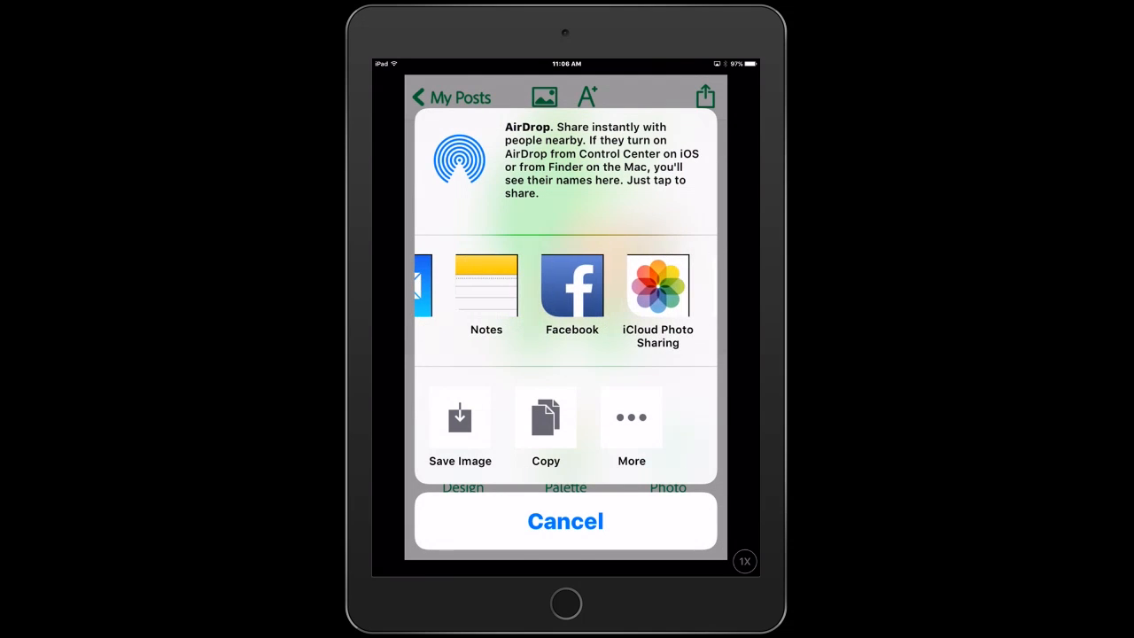